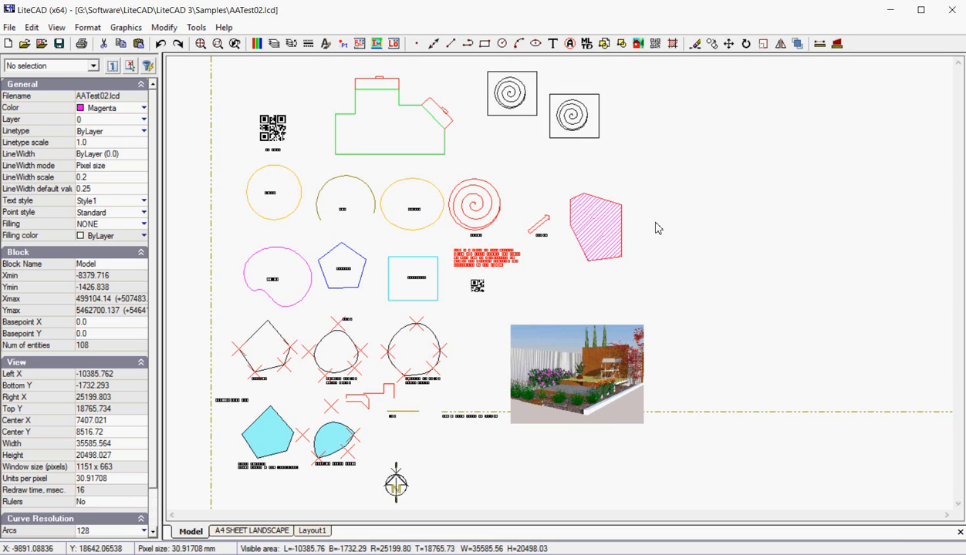
mouse_move(222, 147)
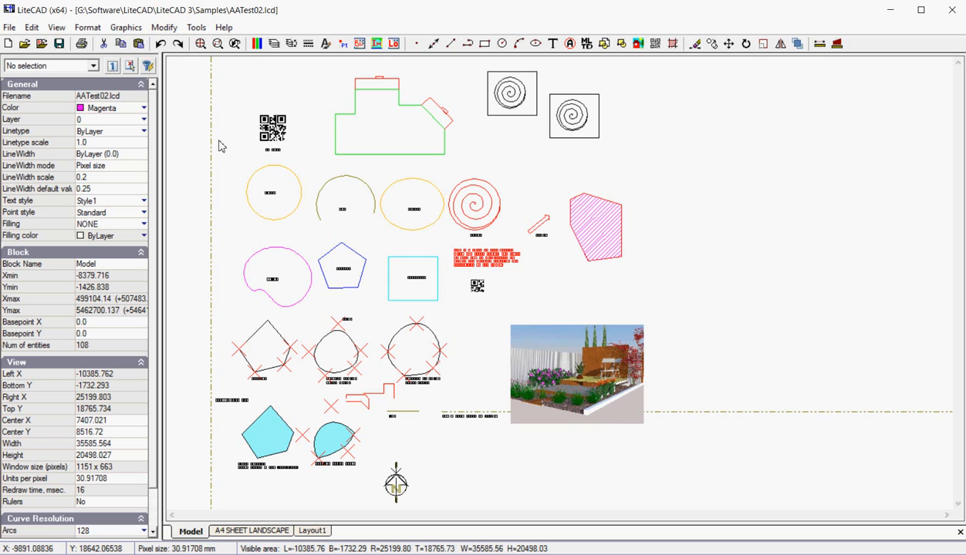
Move the second spiral block right and scale it up by about 2.1.
left_click(164, 27)
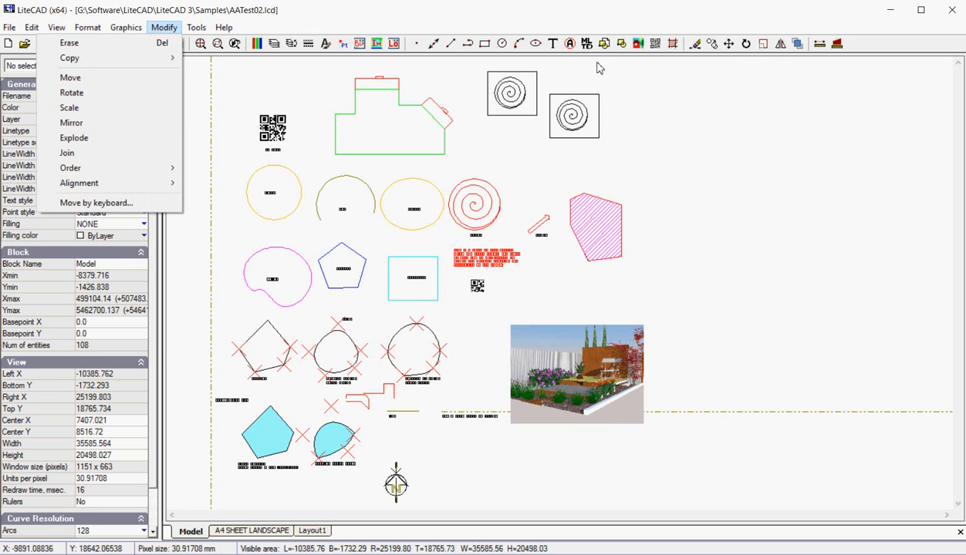
mouse_move(617, 82)
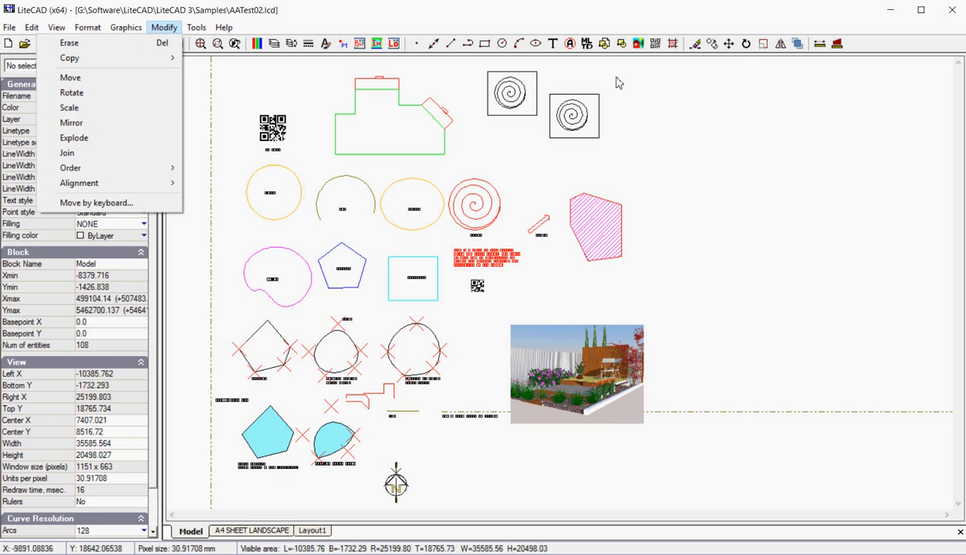
mouse_move(683, 52)
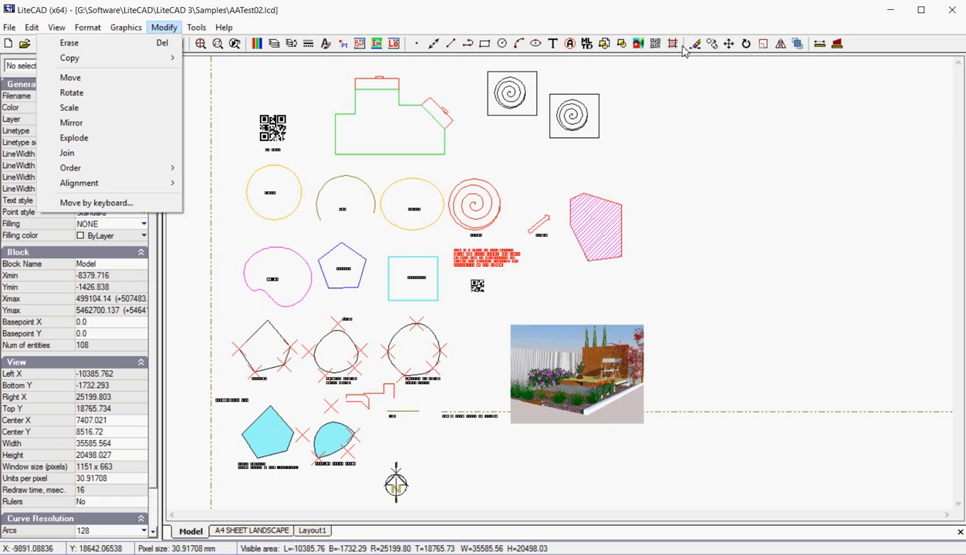
mouse_move(627, 227)
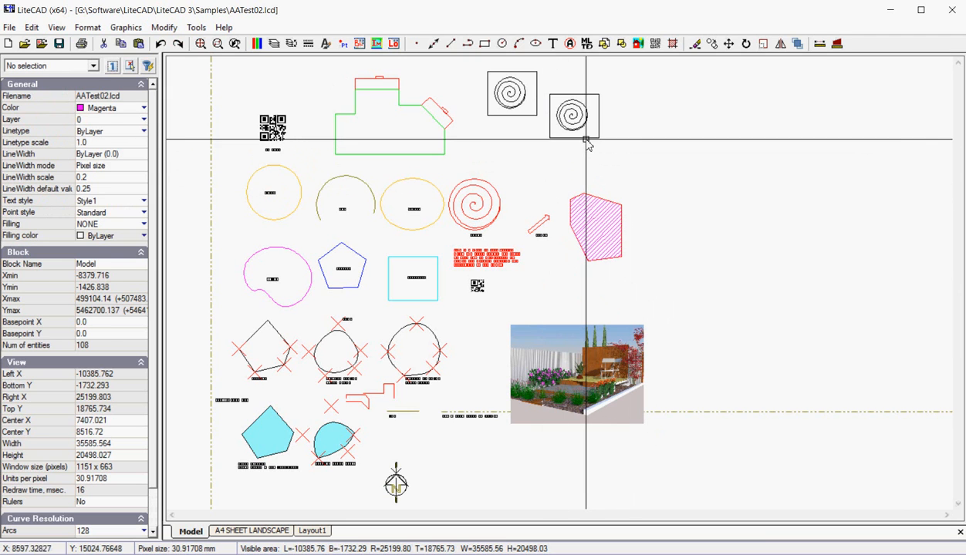
left_click(574, 116)
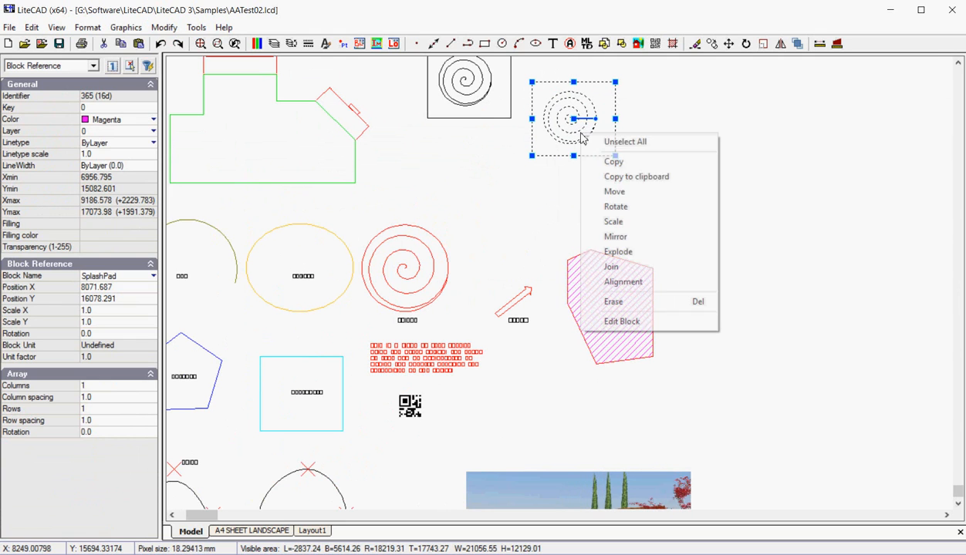
mouse_move(618, 251)
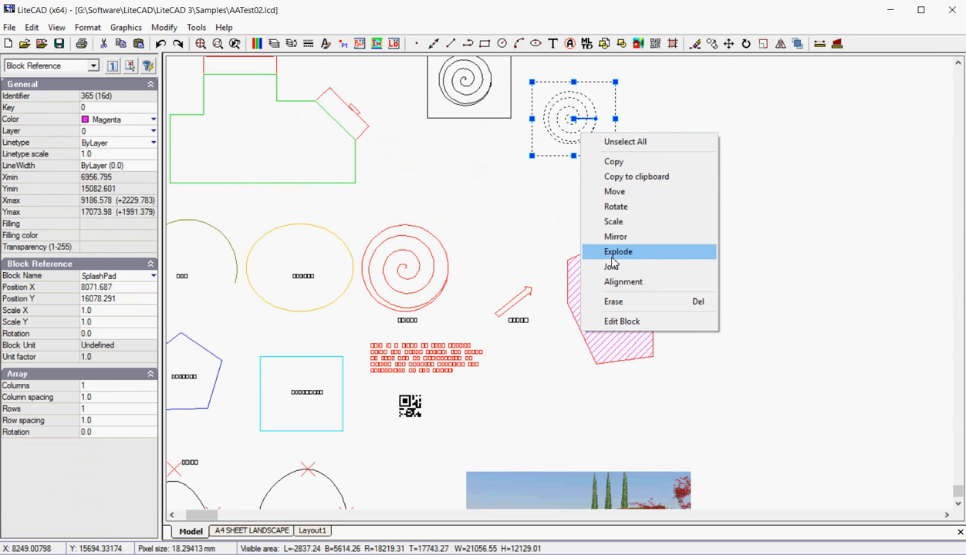
mouse_move(622, 281)
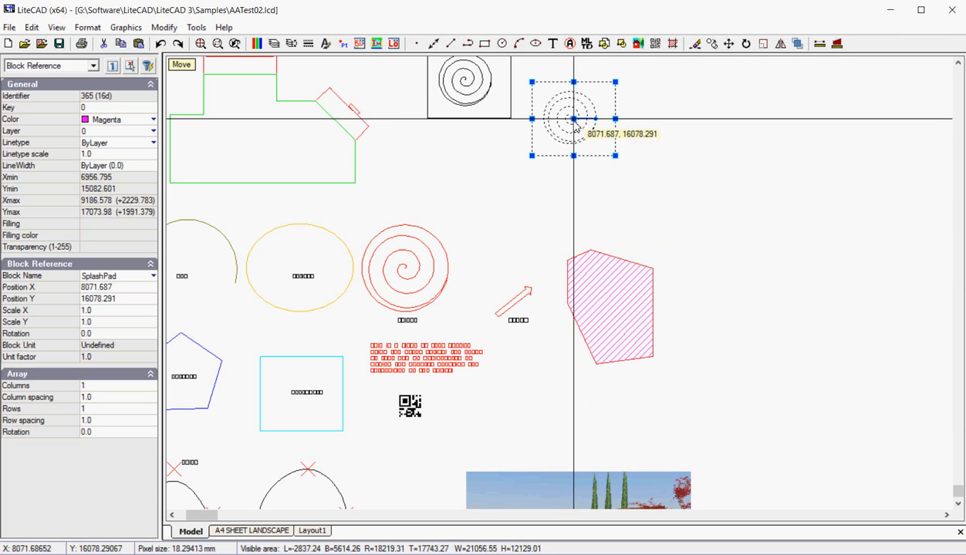
left_click_drag(575, 124, 532, 160)
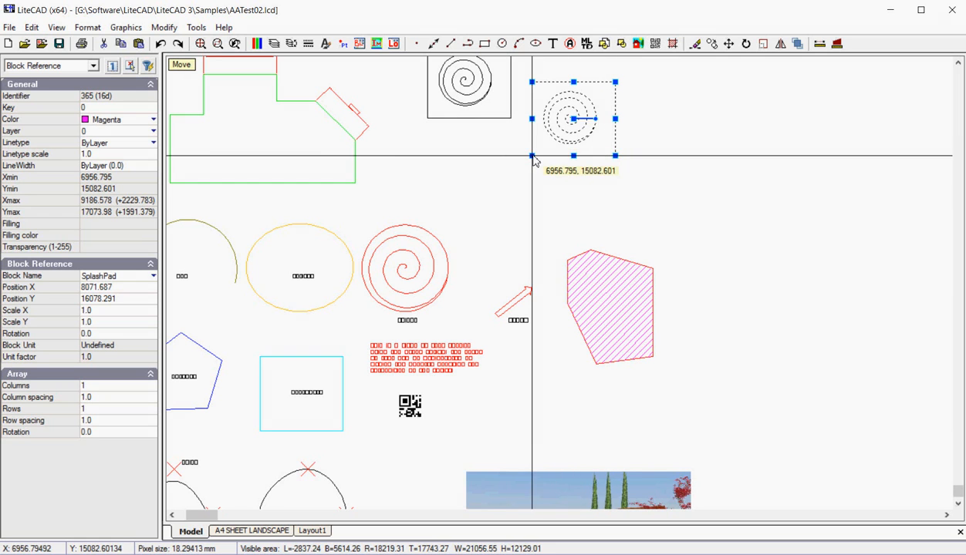
left_click_drag(574, 119, 752, 176)
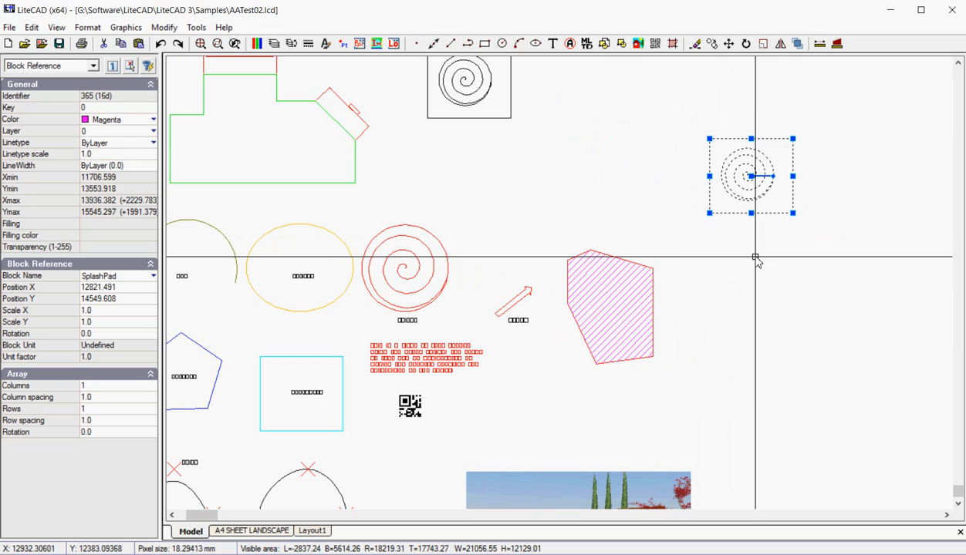
mouse_move(800, 232)
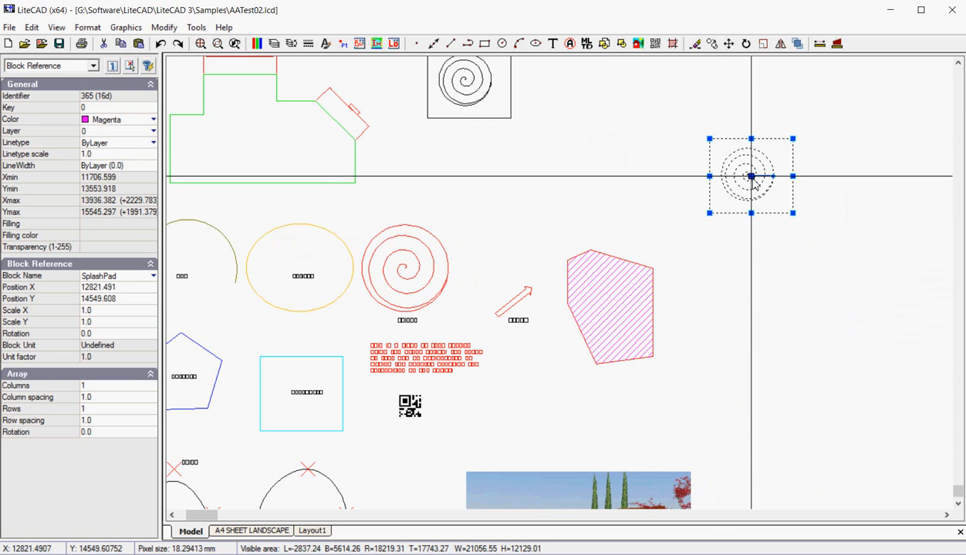
left_click_drag(750, 175, 658, 161)
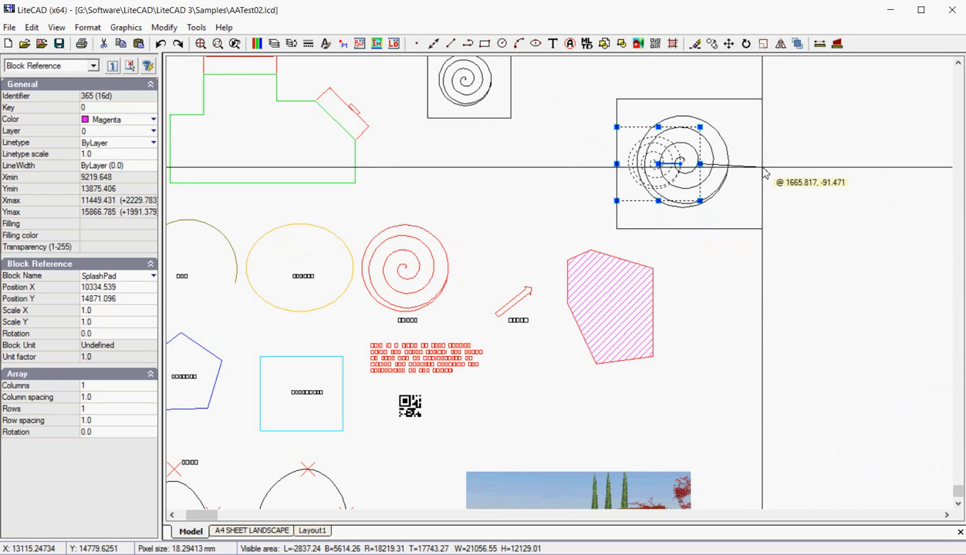
mouse_move(763, 168)
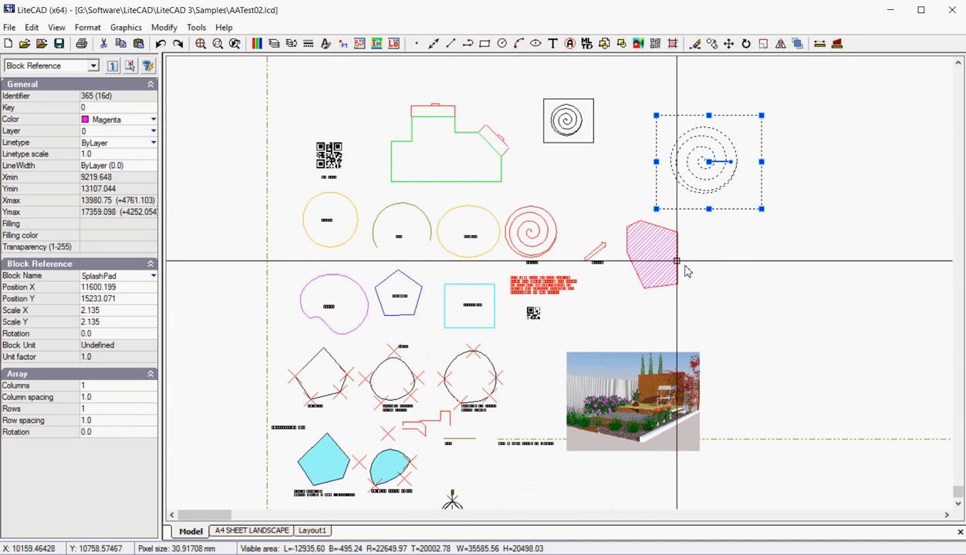
right_click(687, 272)
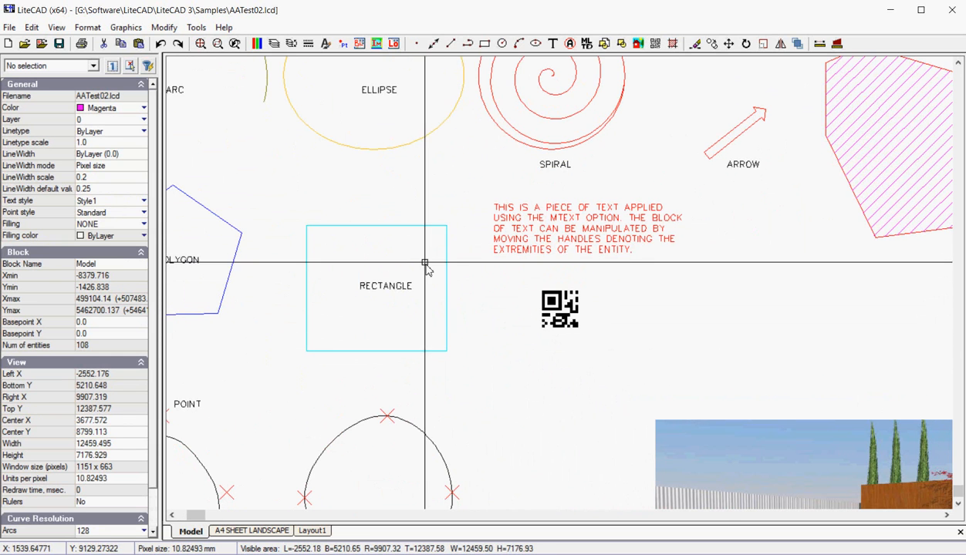
mouse_move(413, 228)
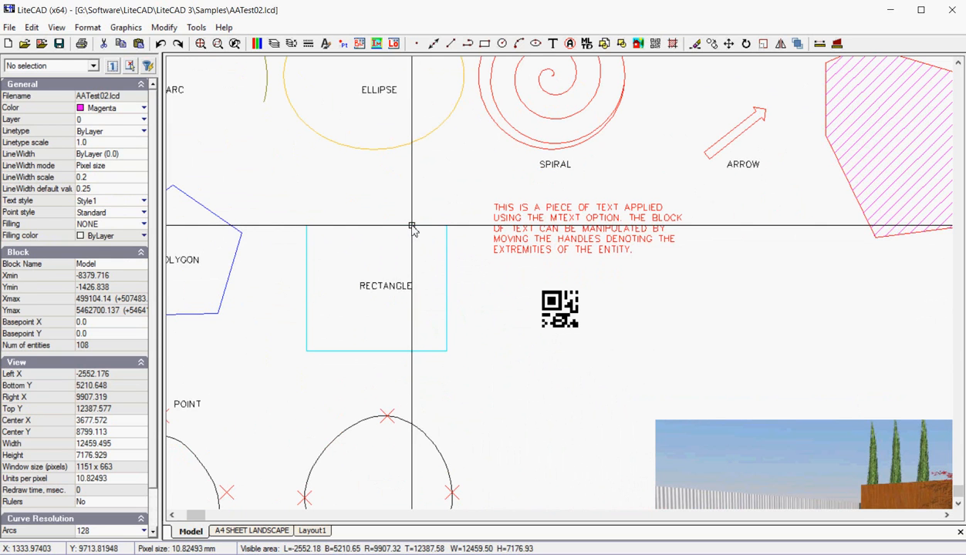
left_click(375, 287)
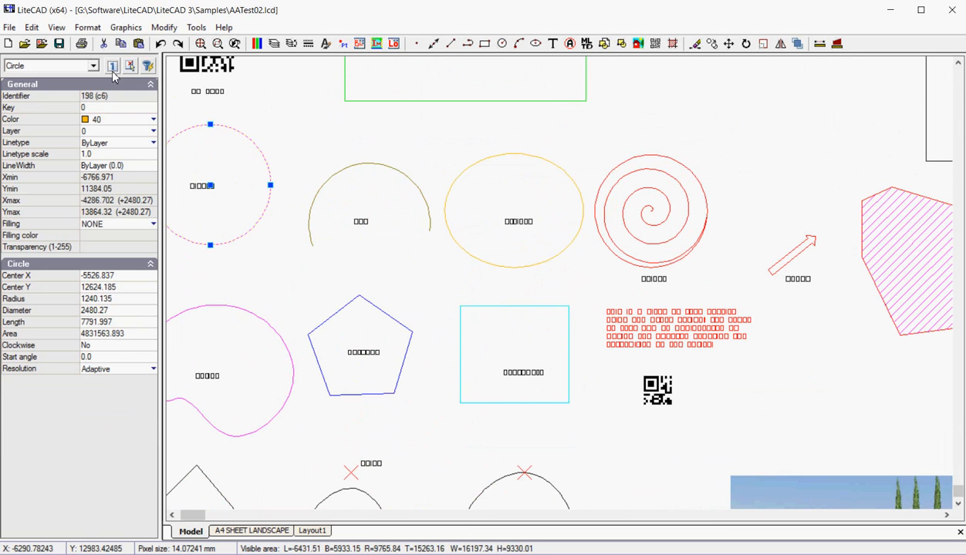
mouse_move(336, 172)
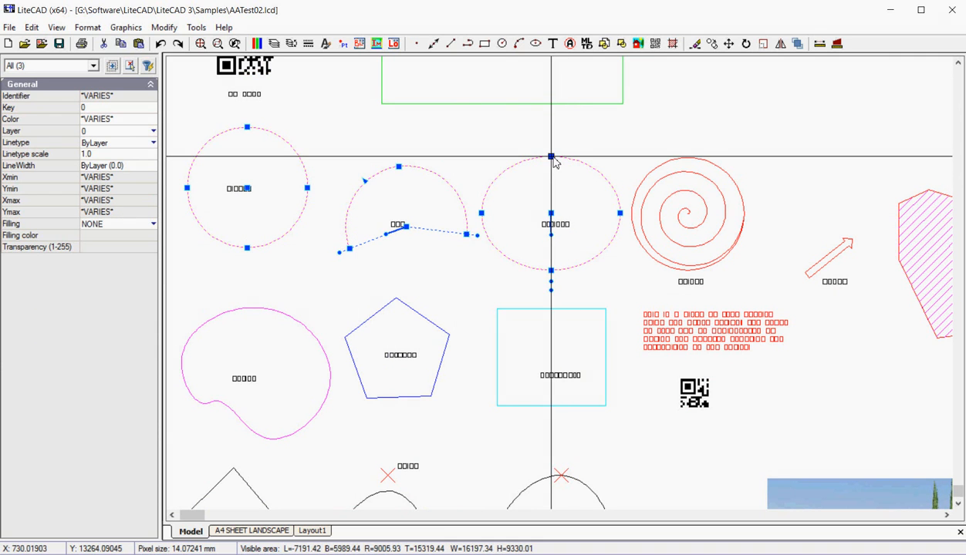
Scale the orange circle, arc and ellipse by about 0.66, then deselect them.
right_click(551, 157)
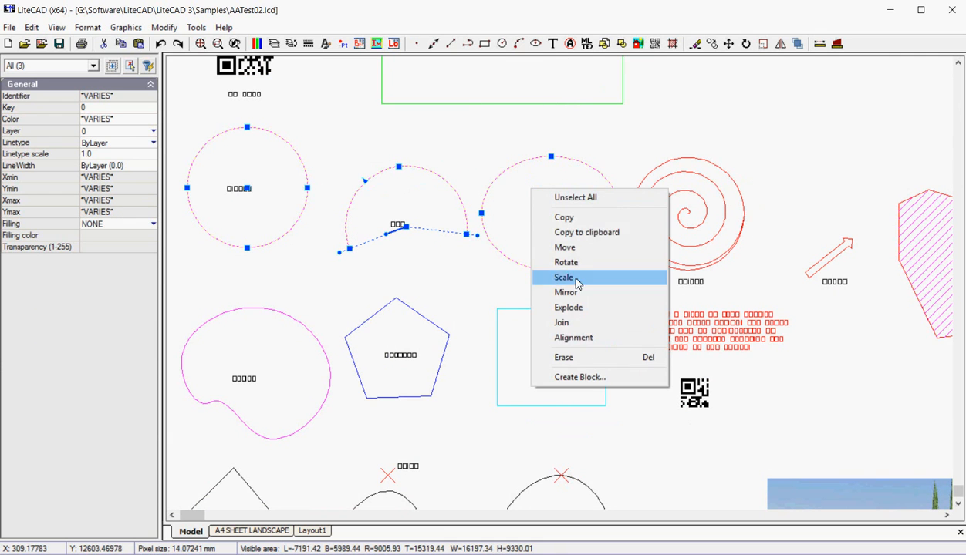
mouse_move(566, 262)
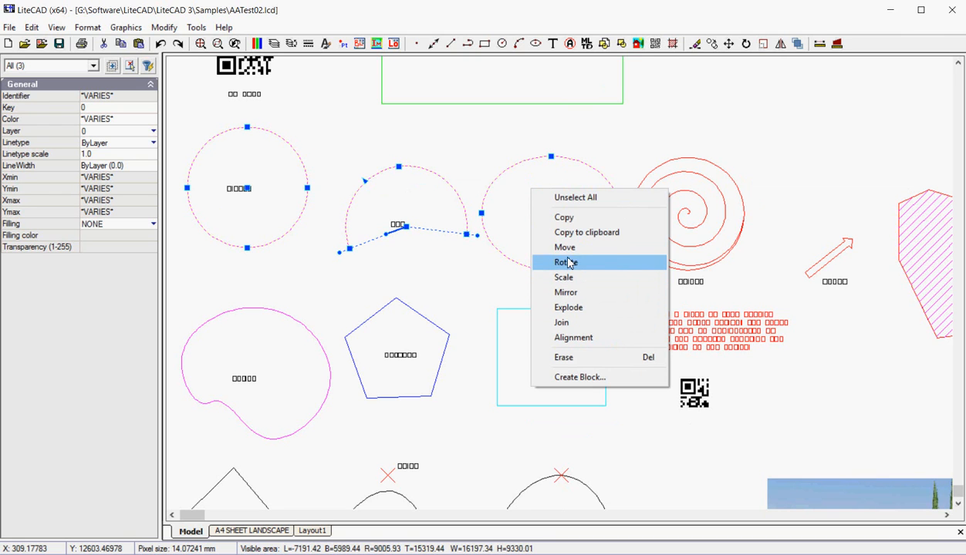
left_click(566, 263)
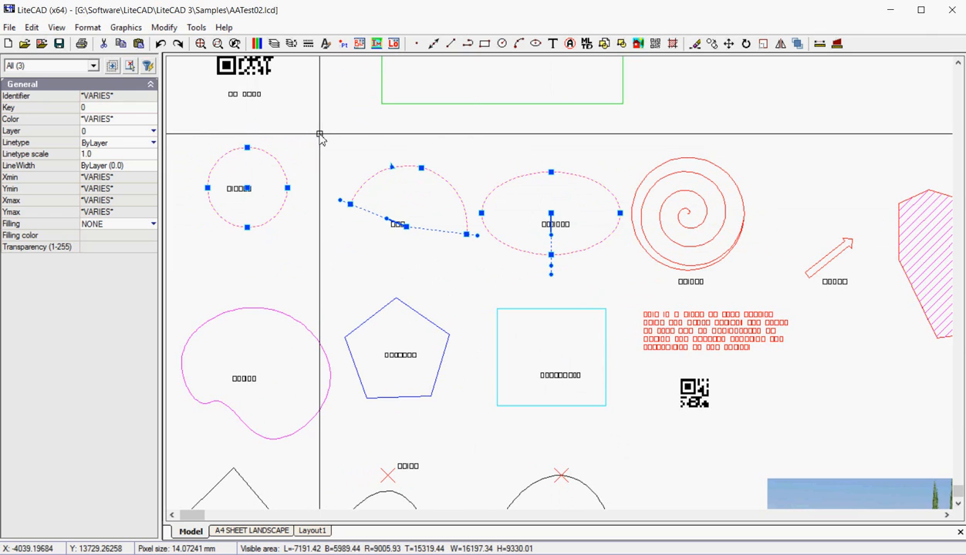
mouse_move(322, 280)
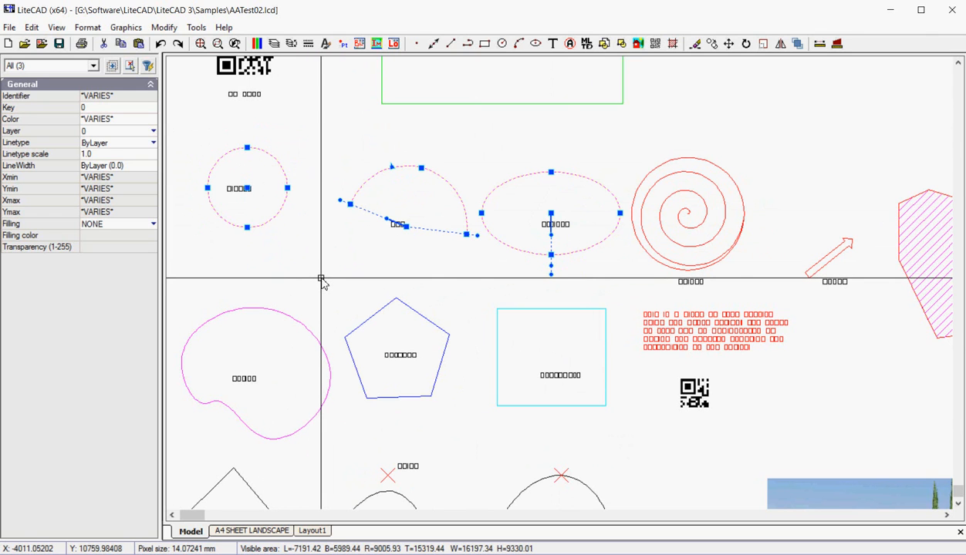
right_click(327, 284)
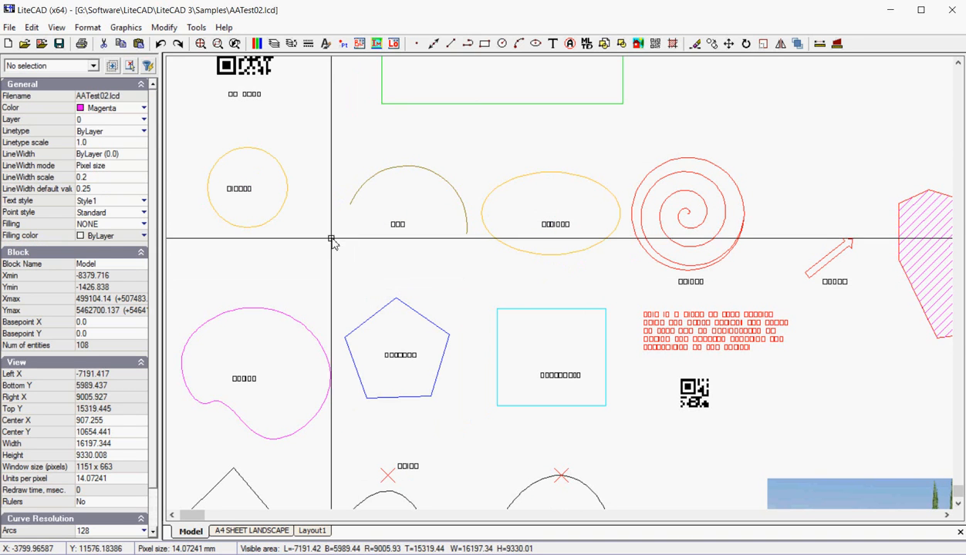
Erase the small top-left orange circle, keeping its label in place.
left_click(164, 27)
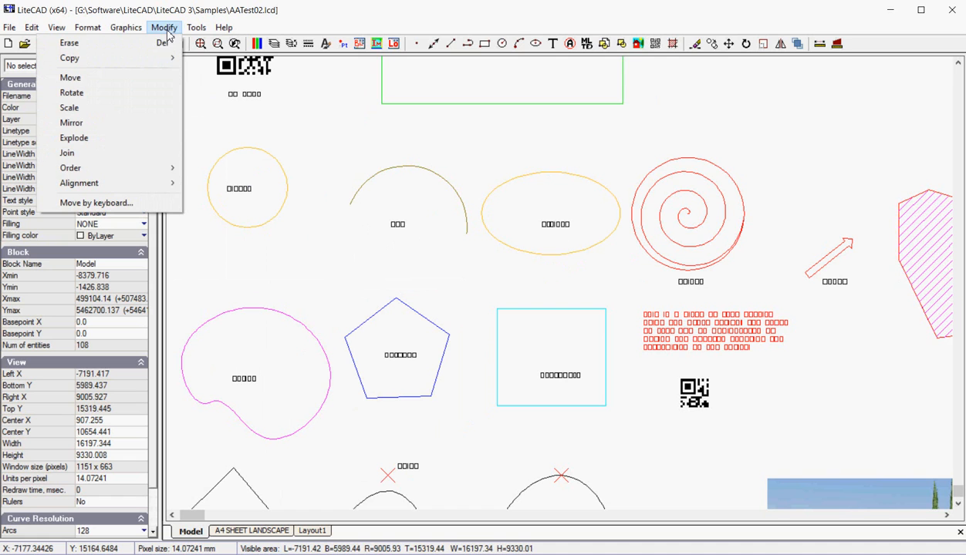
mouse_move(92, 43)
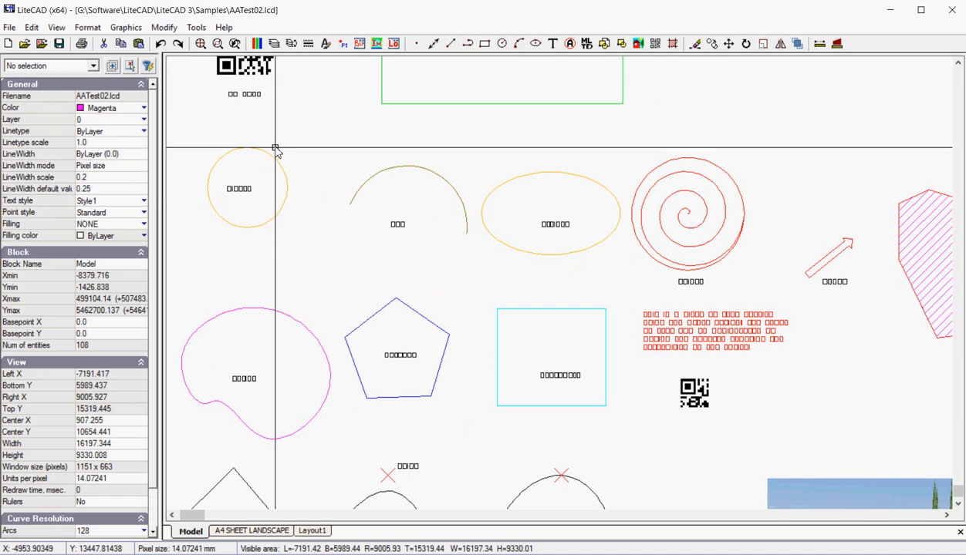
left_click(247, 187)
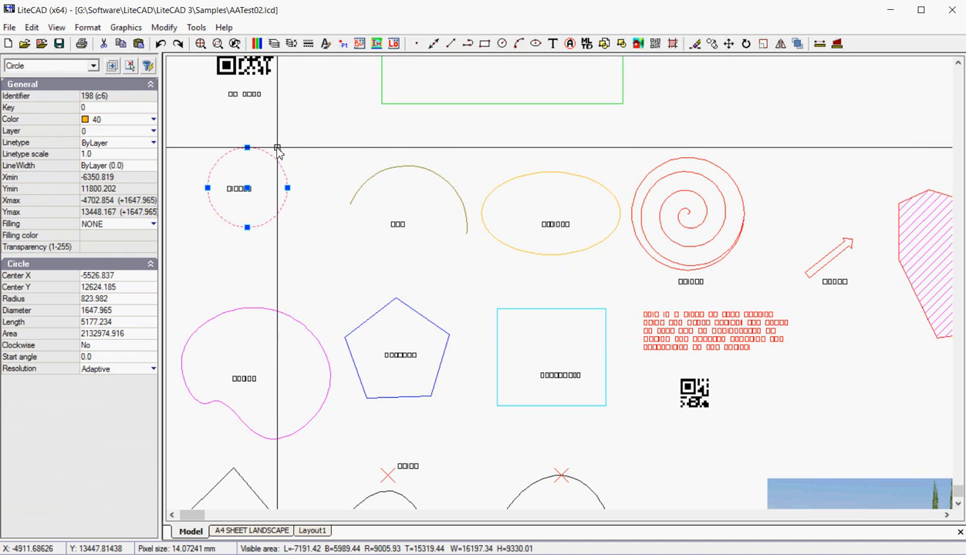
right_click(278, 150)
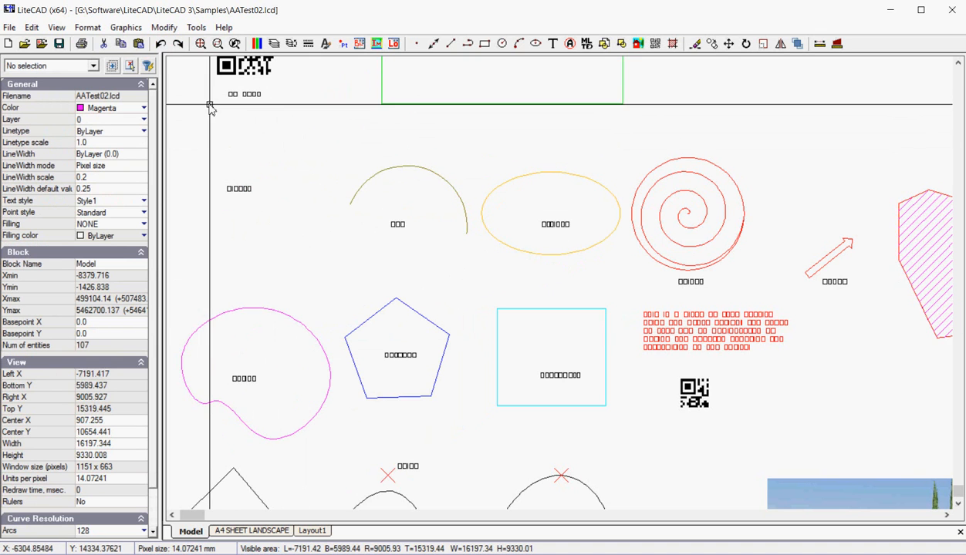
left_click(163, 27)
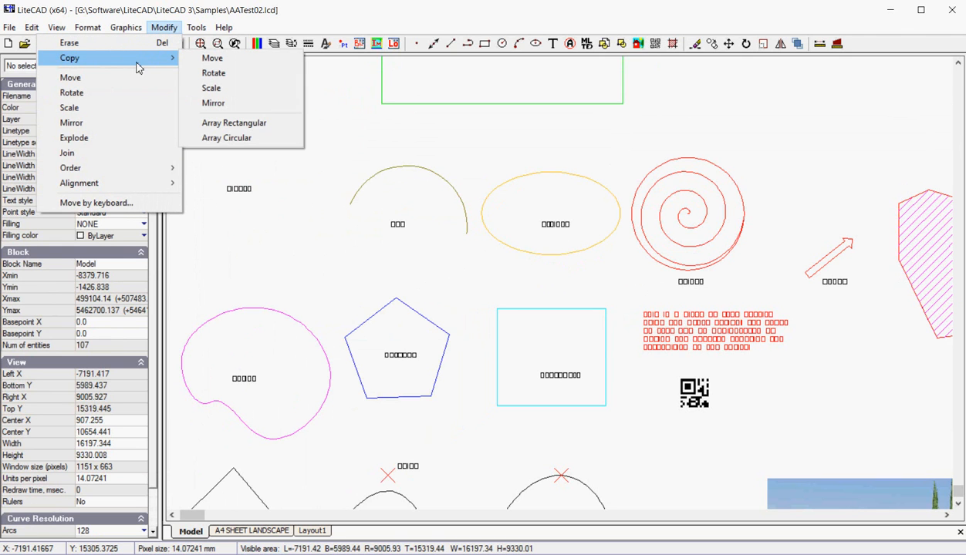
mouse_move(212, 58)
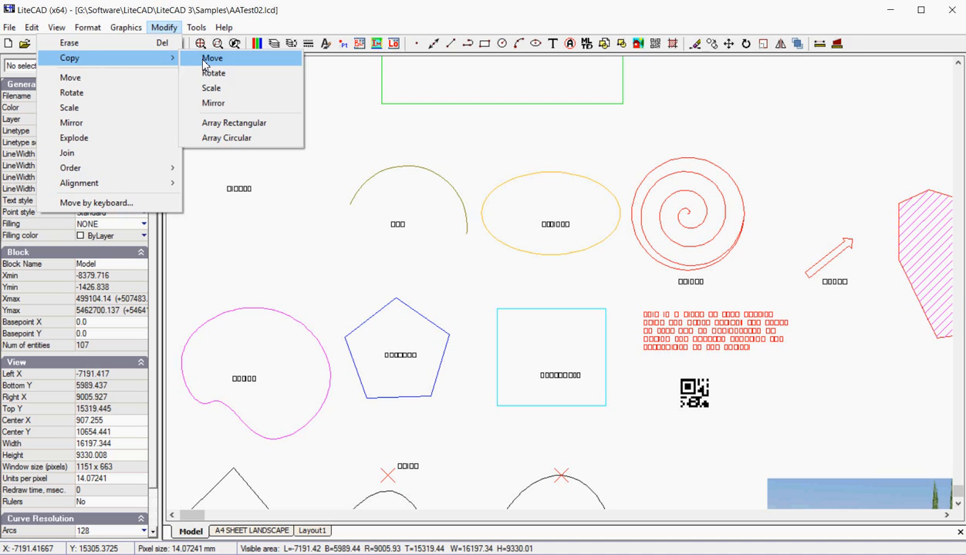
mouse_move(226, 139)
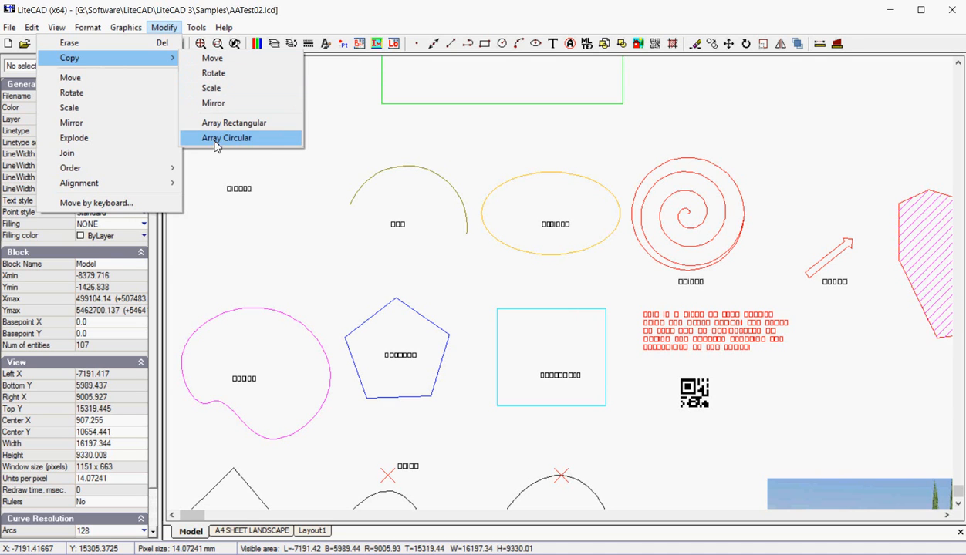
mouse_move(233, 123)
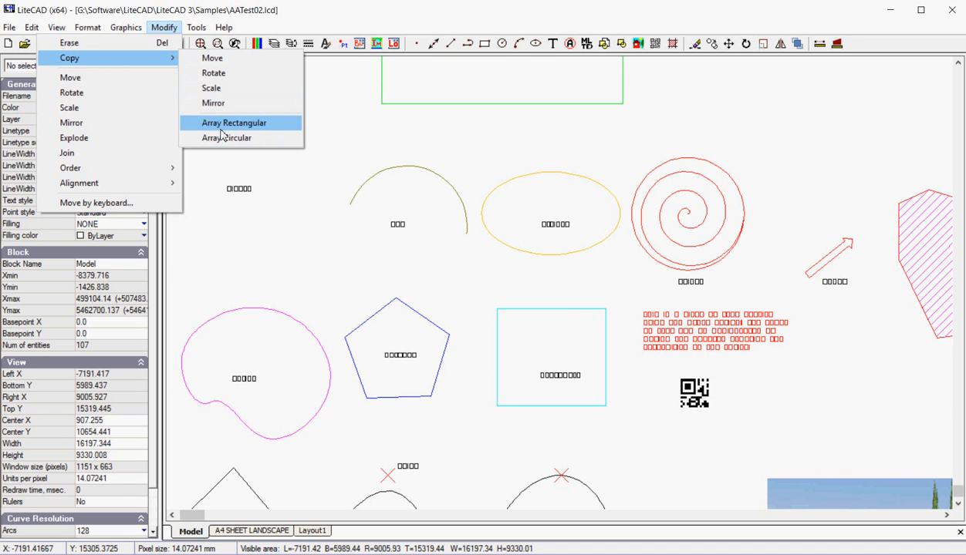
mouse_move(263, 200)
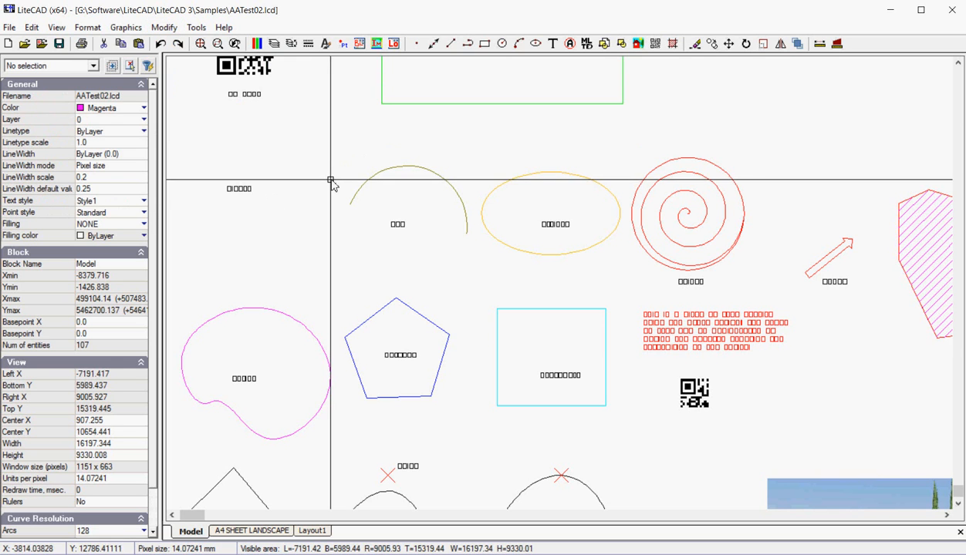
Zoom out, drop a red spiral copy far right, and select that copy.
scroll("down", 3)
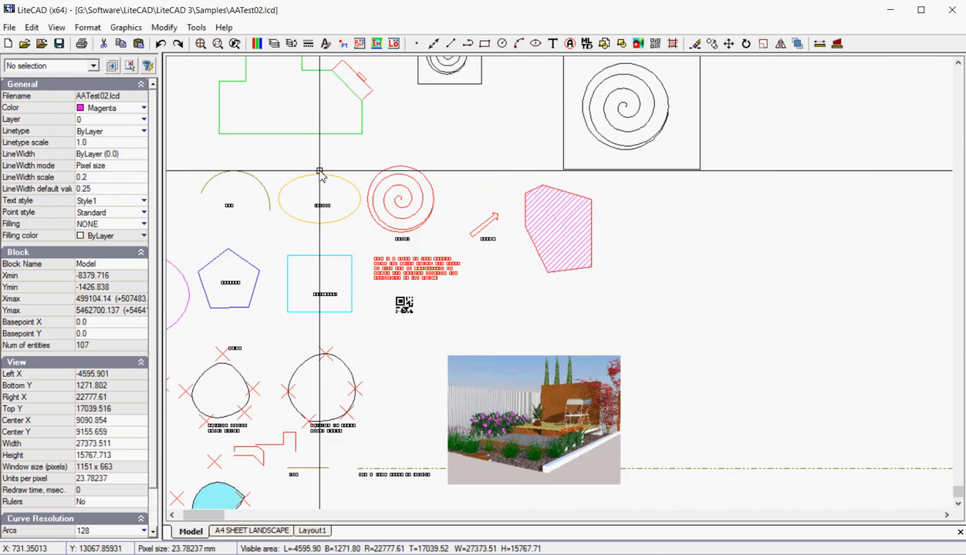
scroll("down", 3)
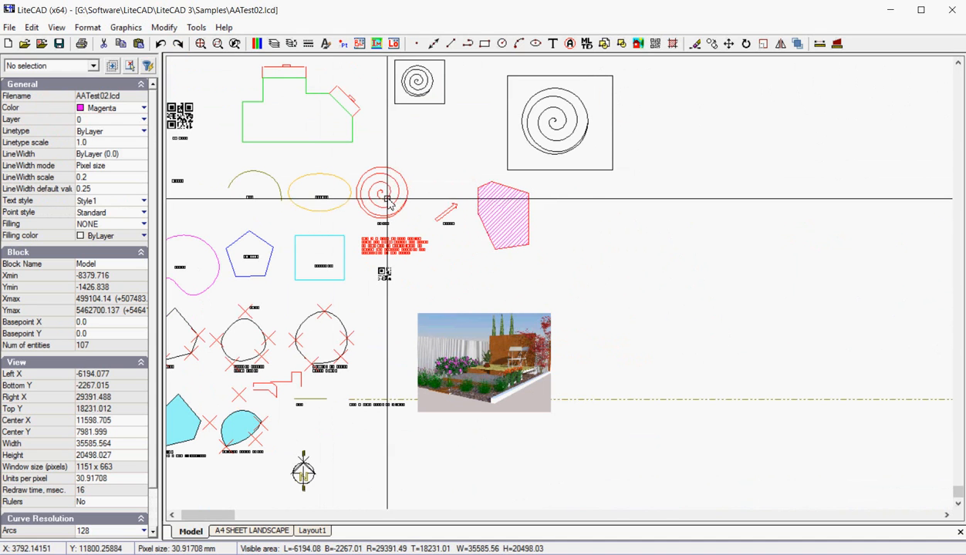
right_click(382, 192)
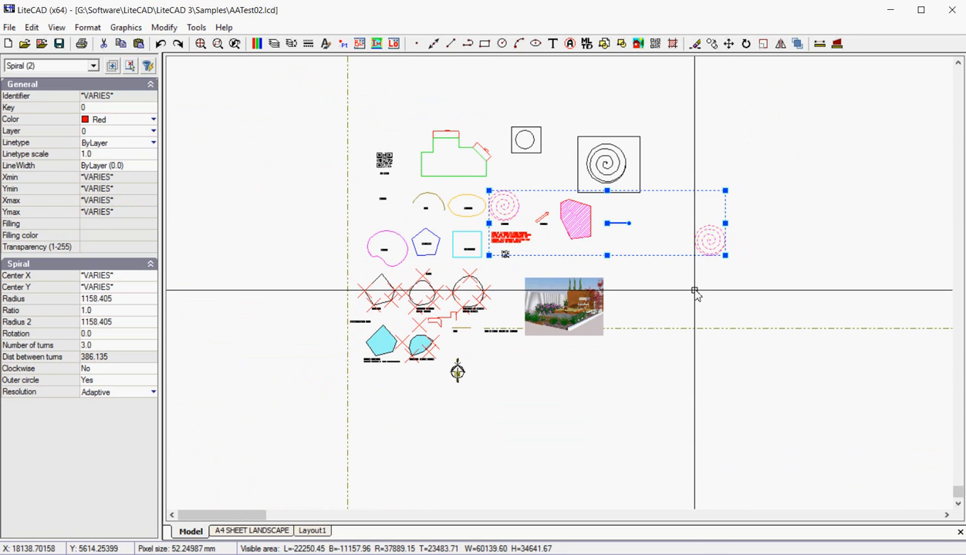
mouse_move(772, 276)
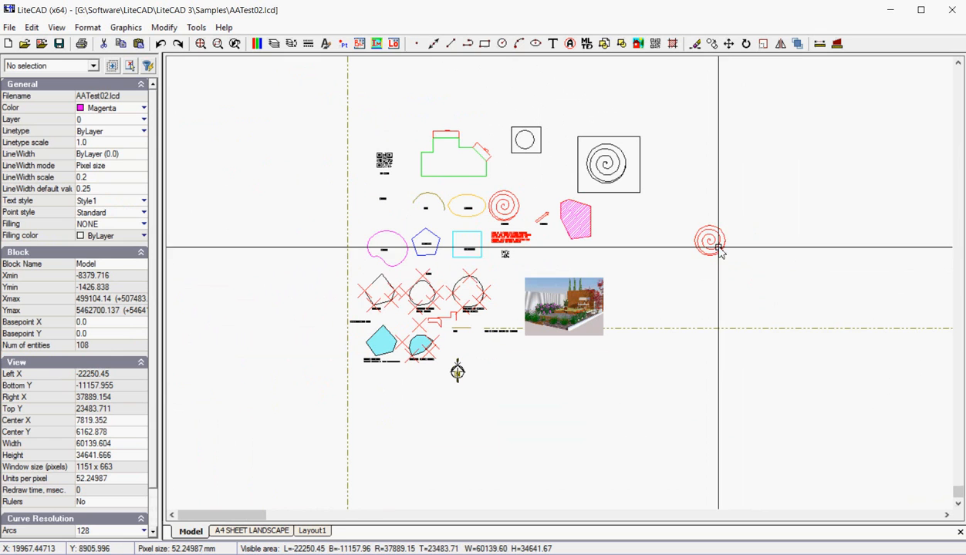
left_click(709, 240)
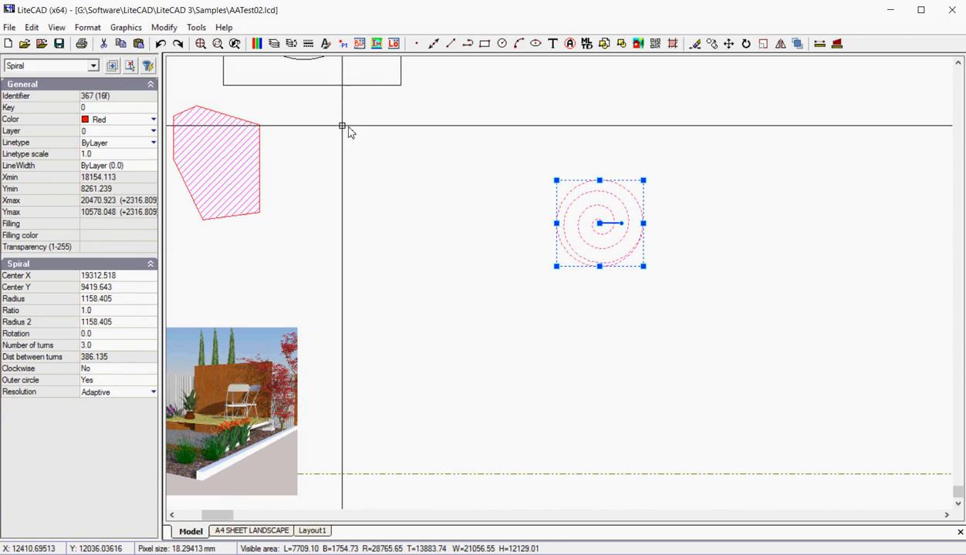
Begin a Copy Move of the selected red spiral to place more copies.
left_click(164, 27)
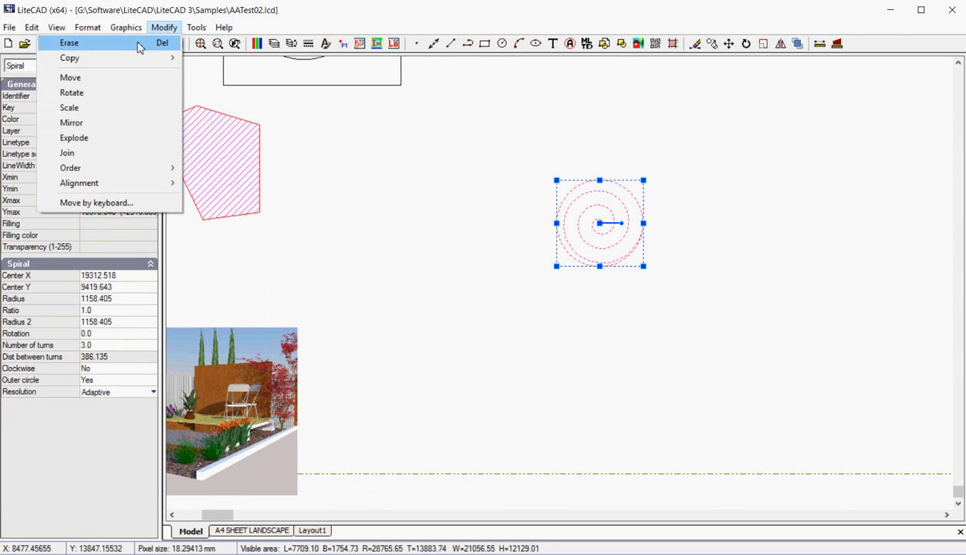
mouse_move(69, 58)
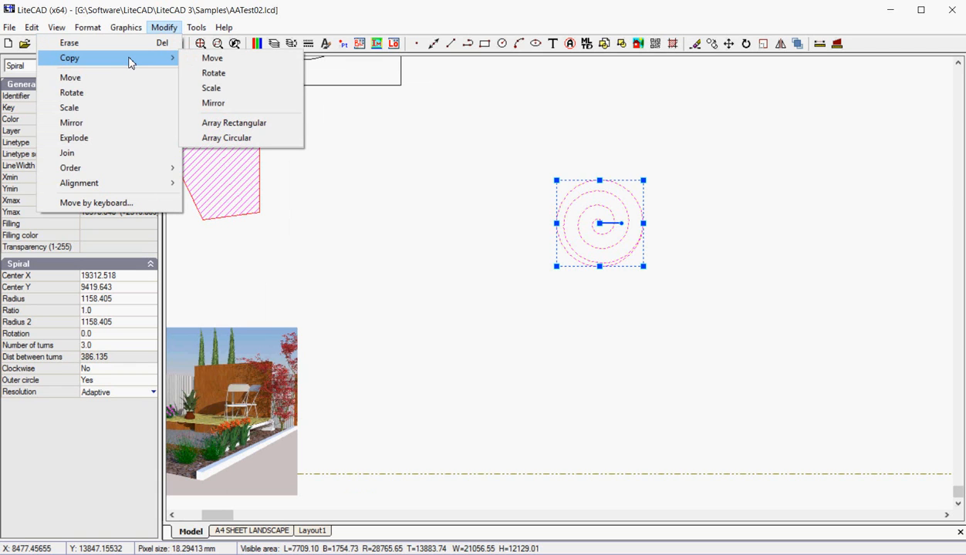
mouse_move(227, 72)
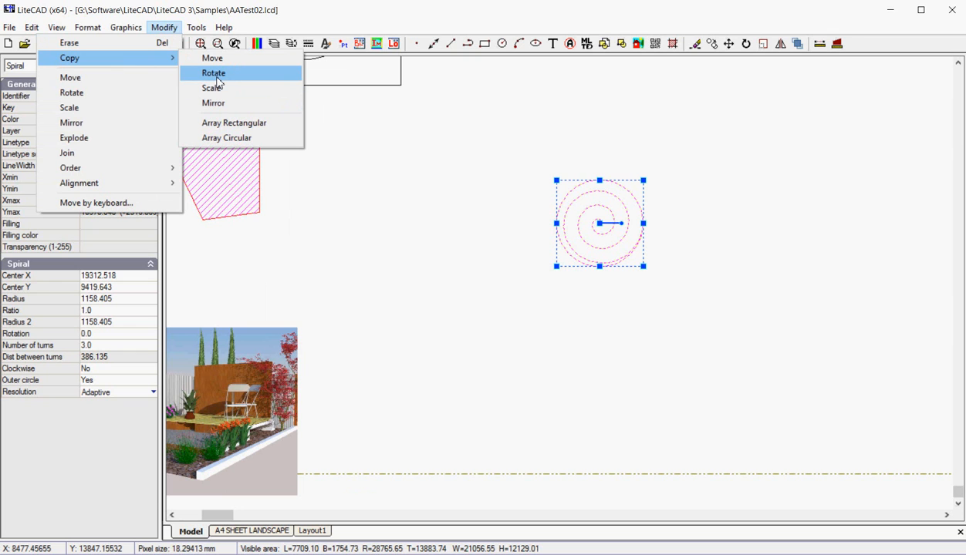
mouse_move(212, 58)
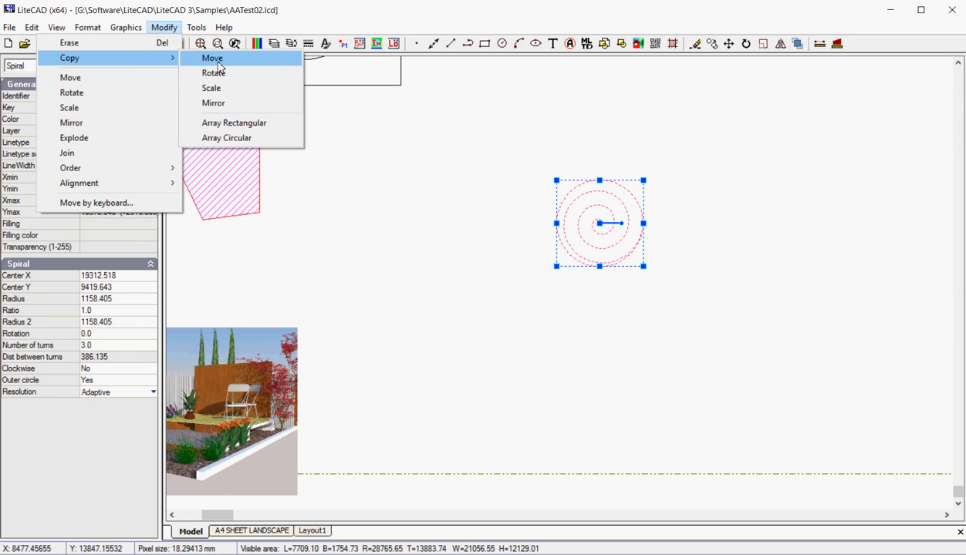
left_click(212, 57)
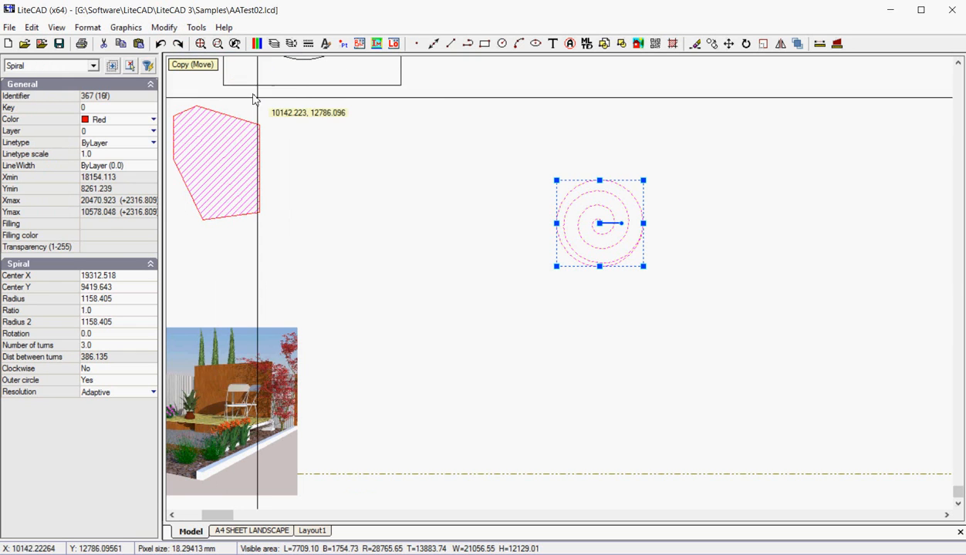
mouse_move(598, 254)
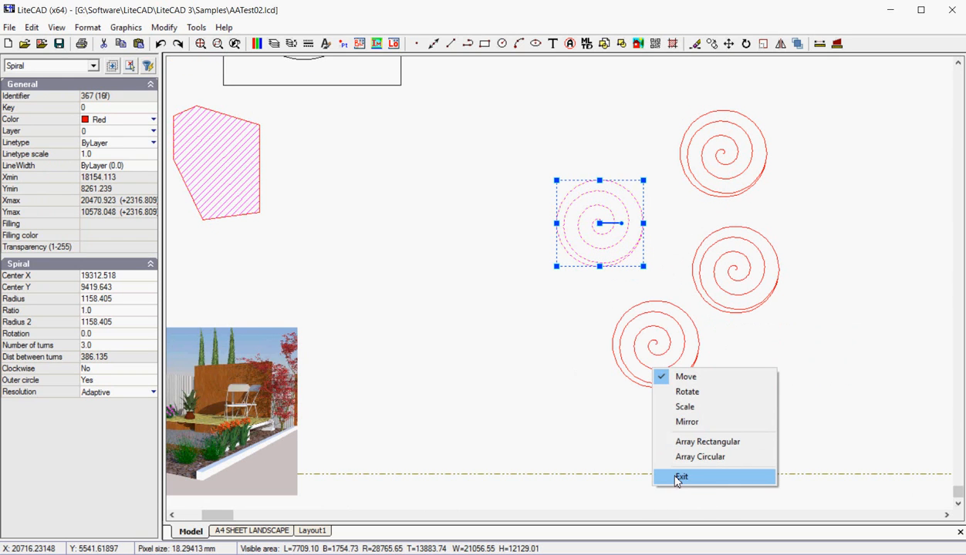
mouse_move(687, 392)
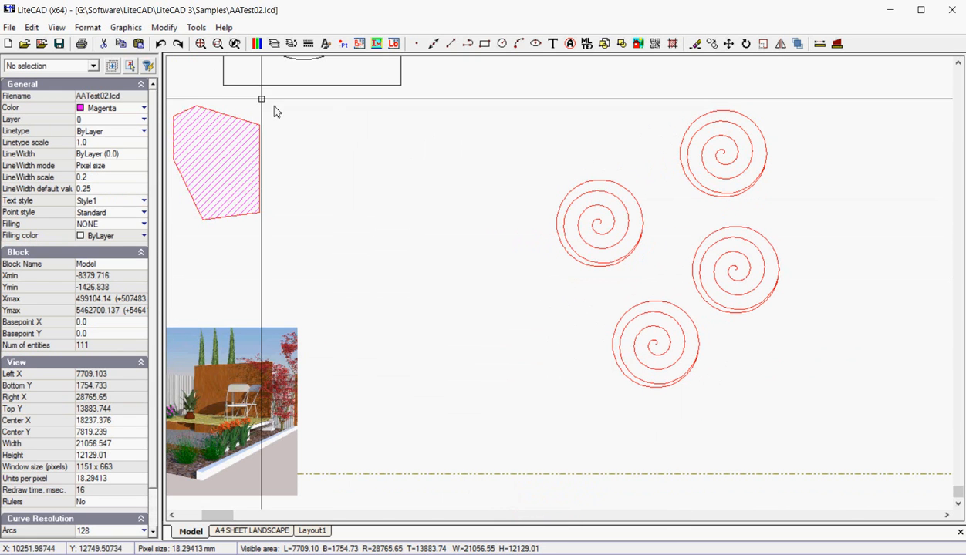
left_click(163, 27)
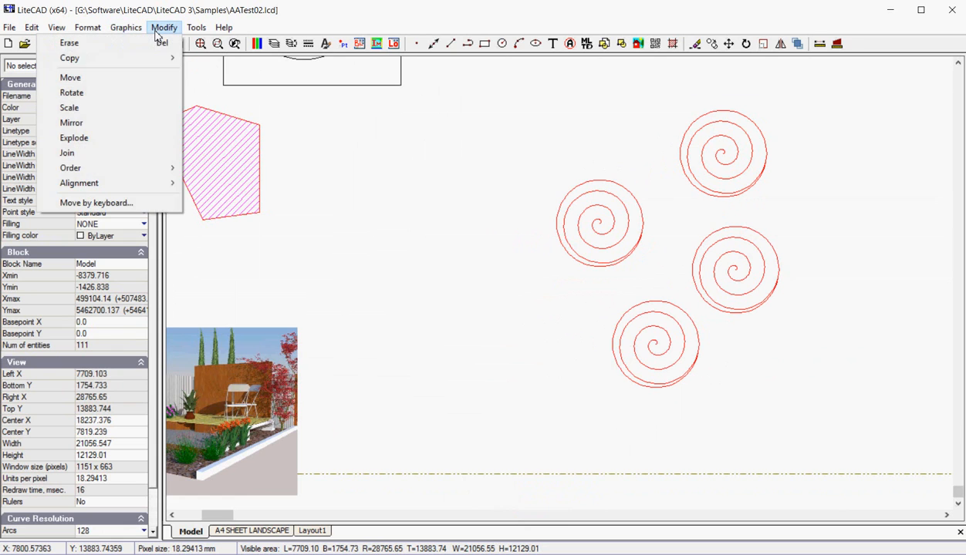
mouse_move(69, 58)
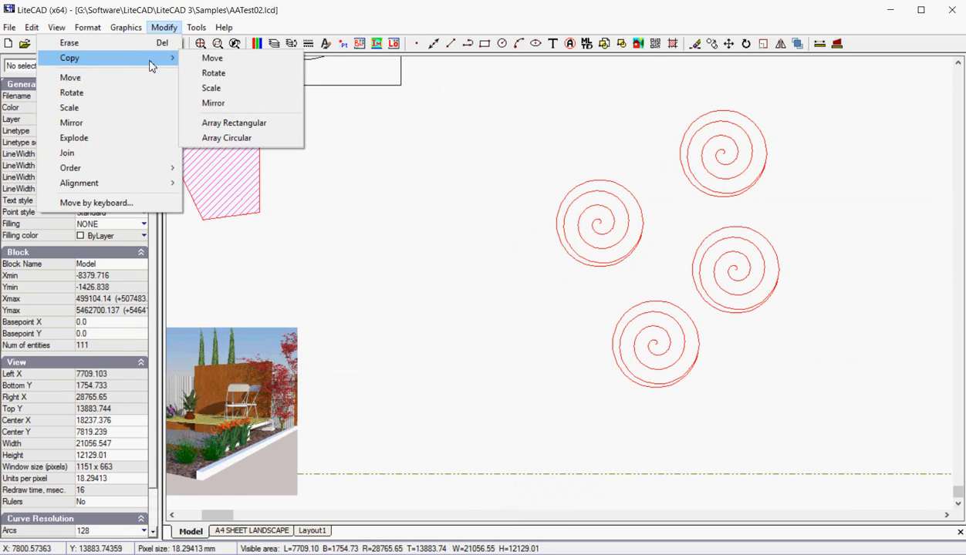
mouse_move(224, 103)
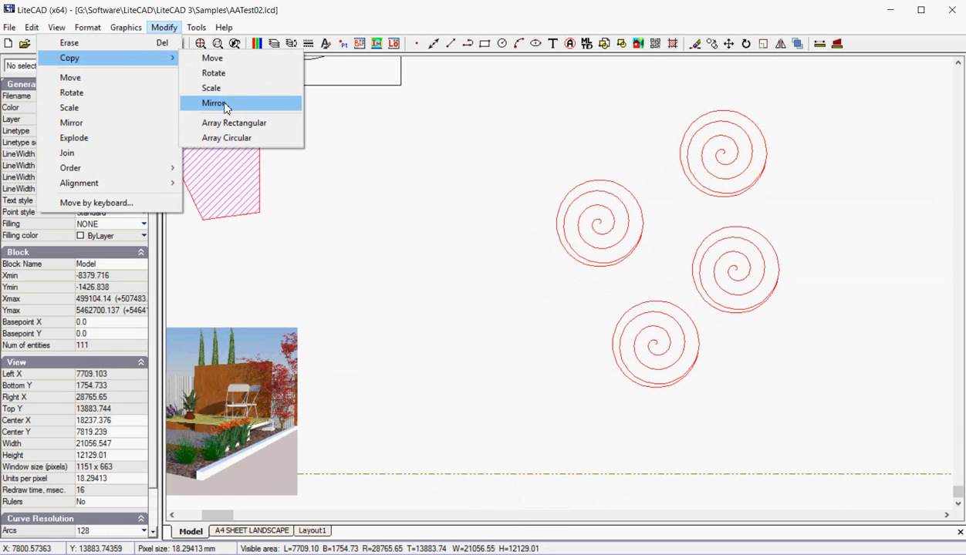
mouse_move(240, 87)
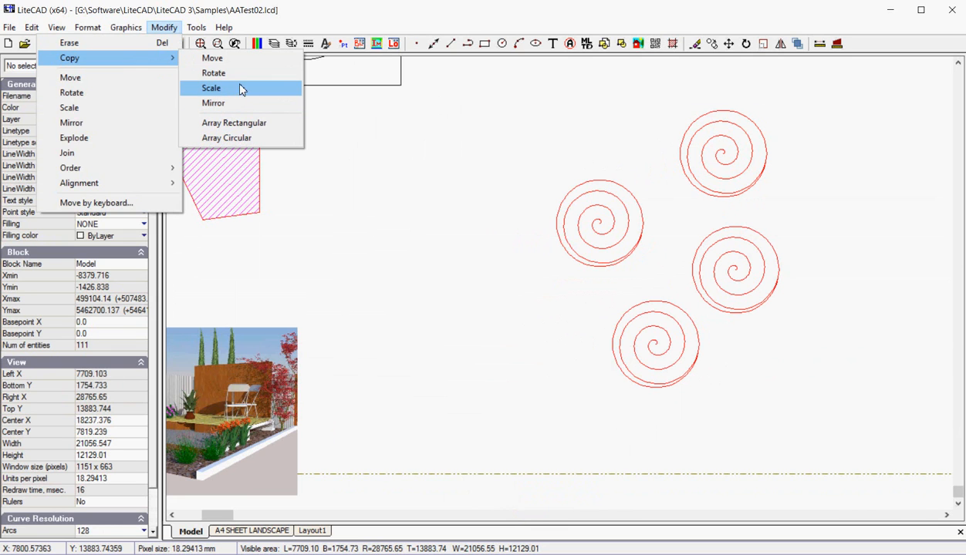
mouse_move(213, 103)
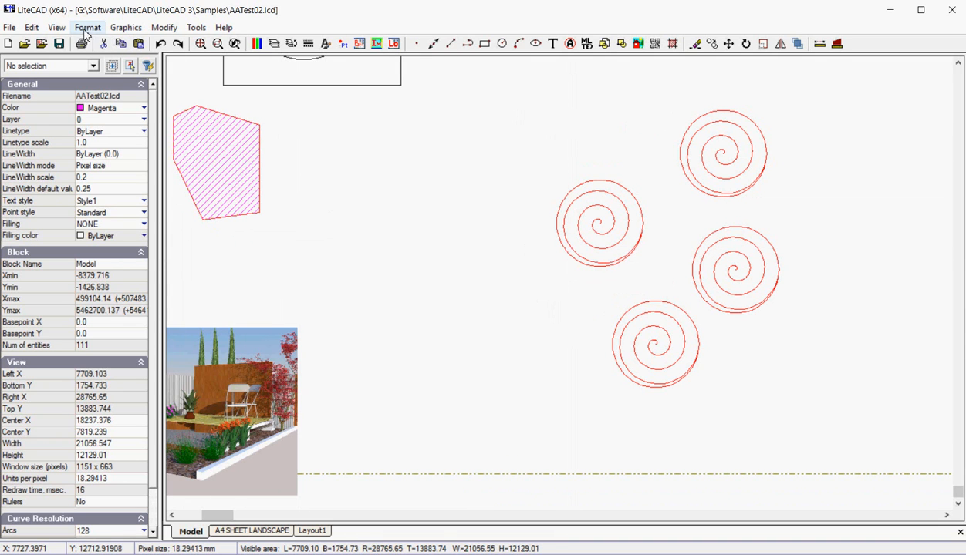
Draw a slanted magenta simple line to the left of the spirals.
left_click(125, 27)
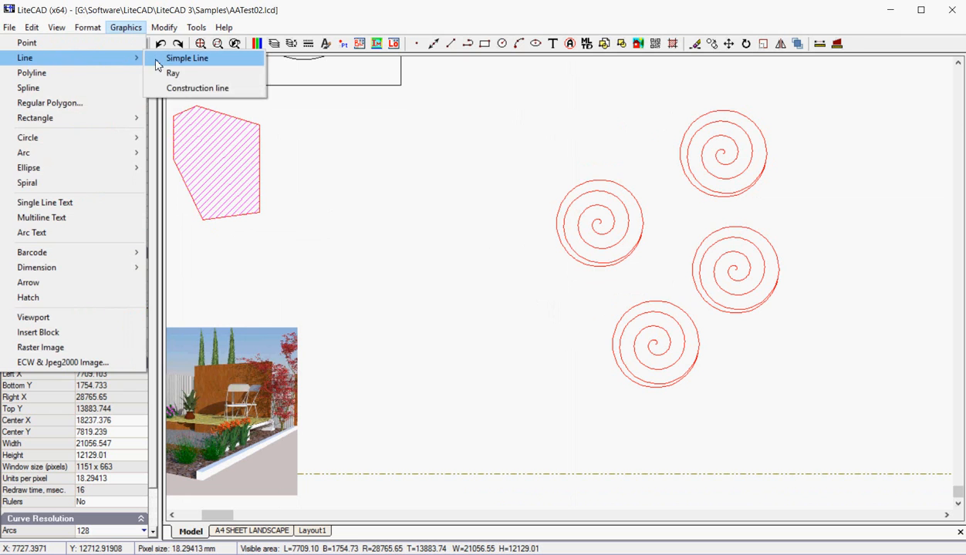
left_click(187, 58)
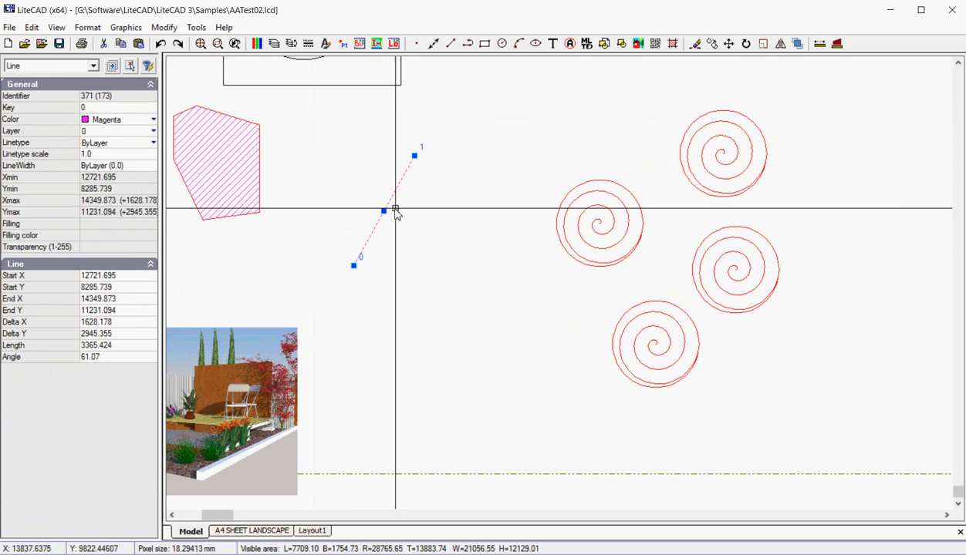
right_click(396, 214)
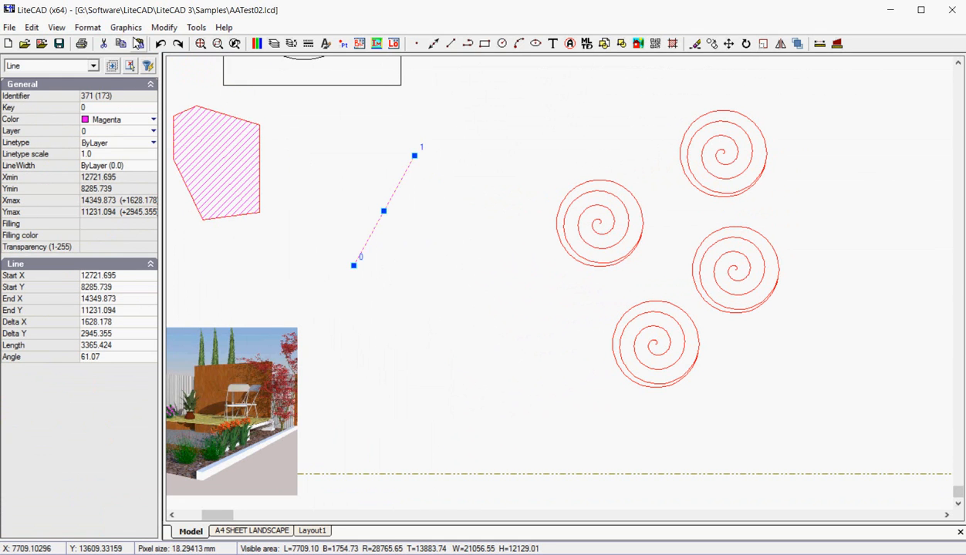
left_click(164, 27)
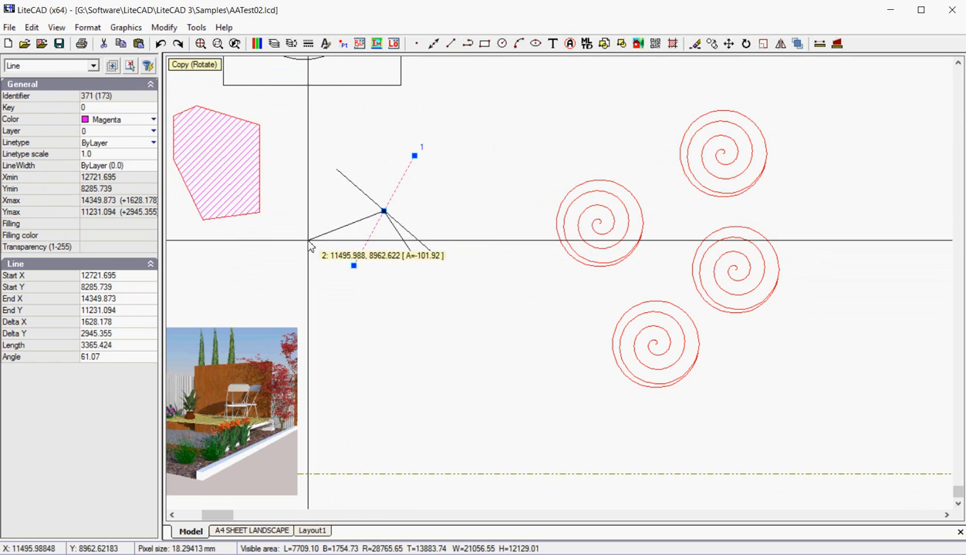
mouse_move(337, 188)
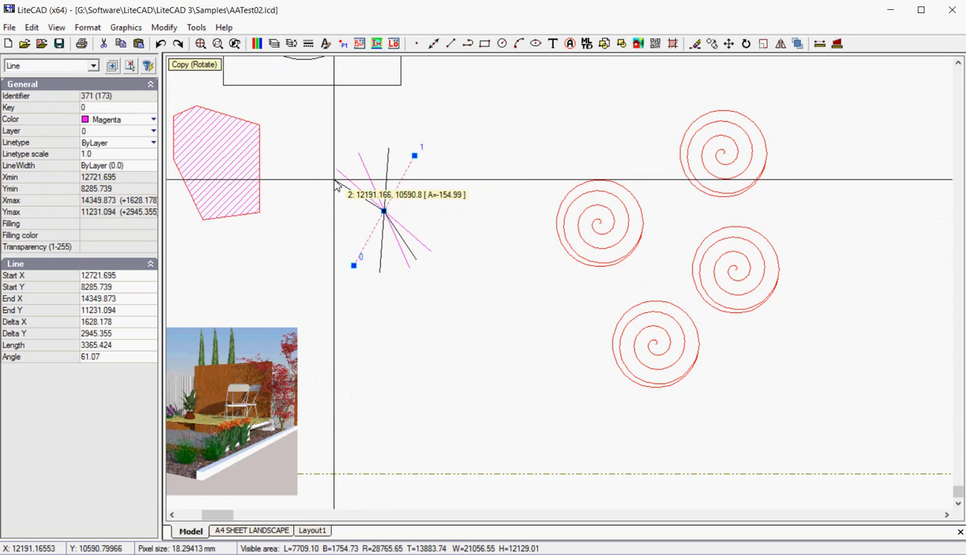
mouse_move(405, 196)
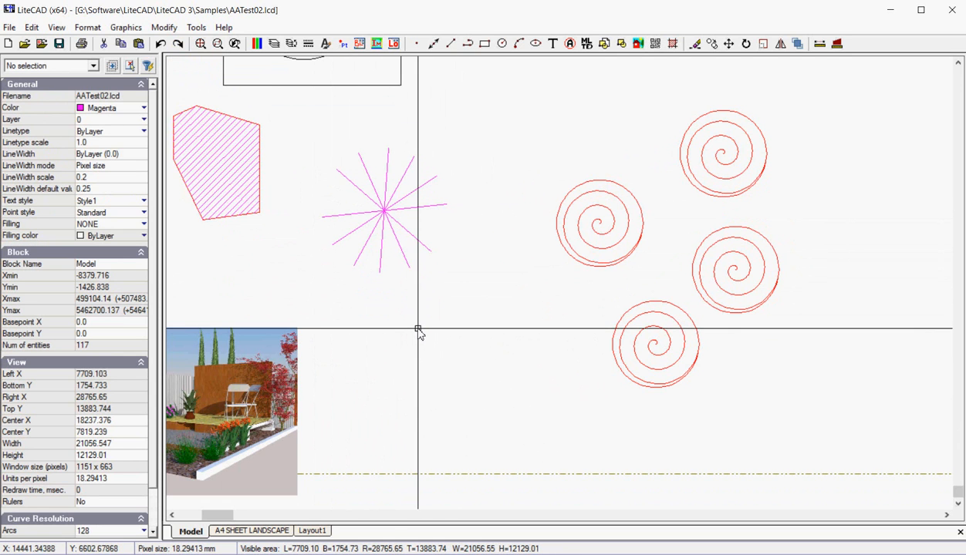
mouse_move(312, 170)
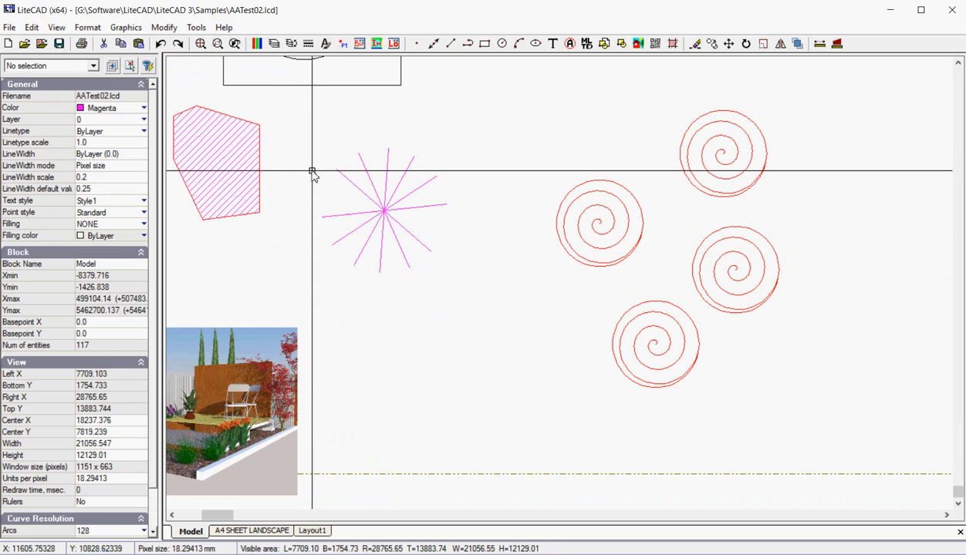
mouse_move(313, 145)
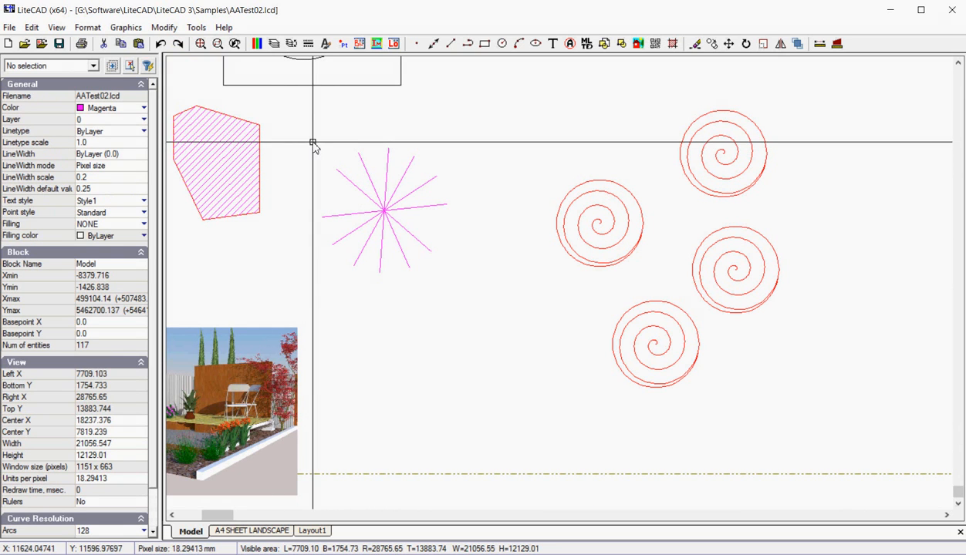
mouse_move(343, 152)
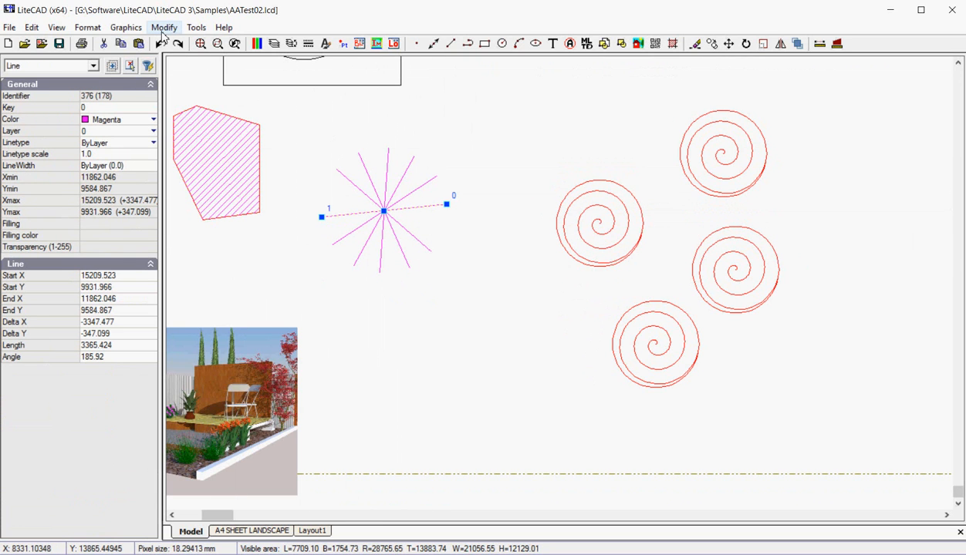
Bring up the editing operations to add another rotated magenta line copy.
left_click(164, 27)
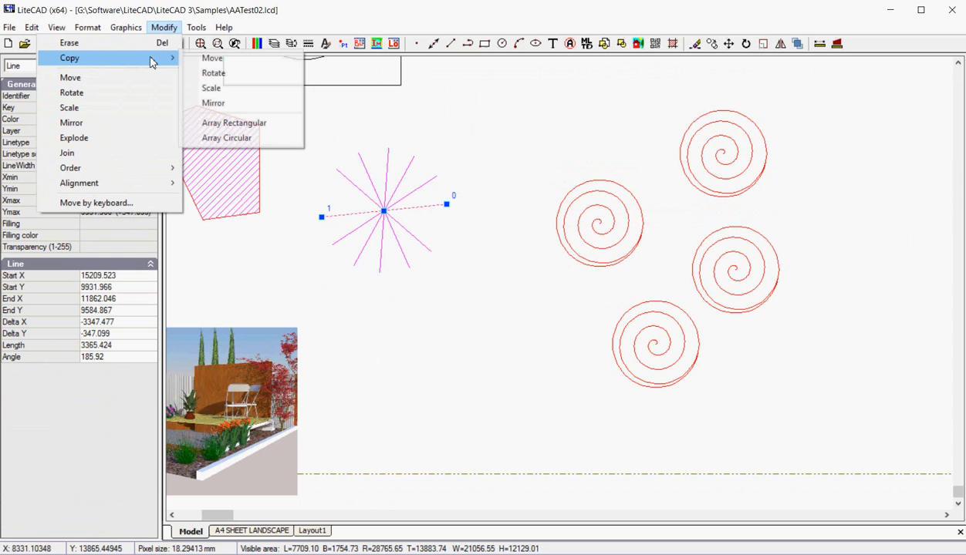
mouse_move(233, 123)
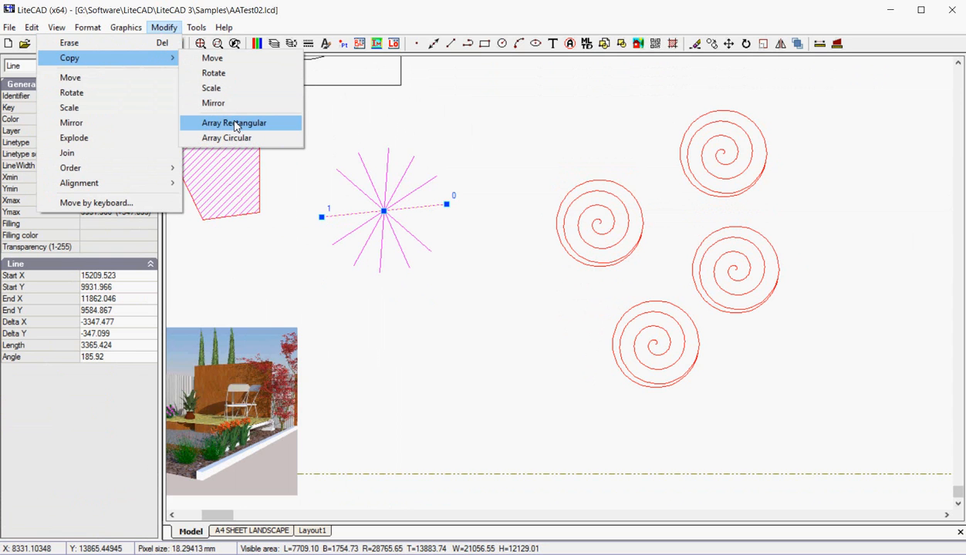
mouse_move(293, 210)
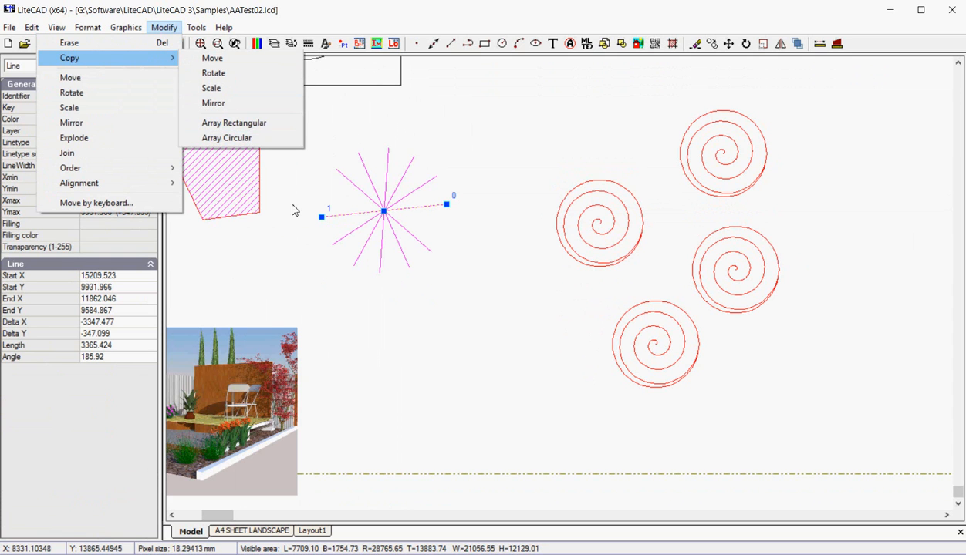
left_click(293, 211)
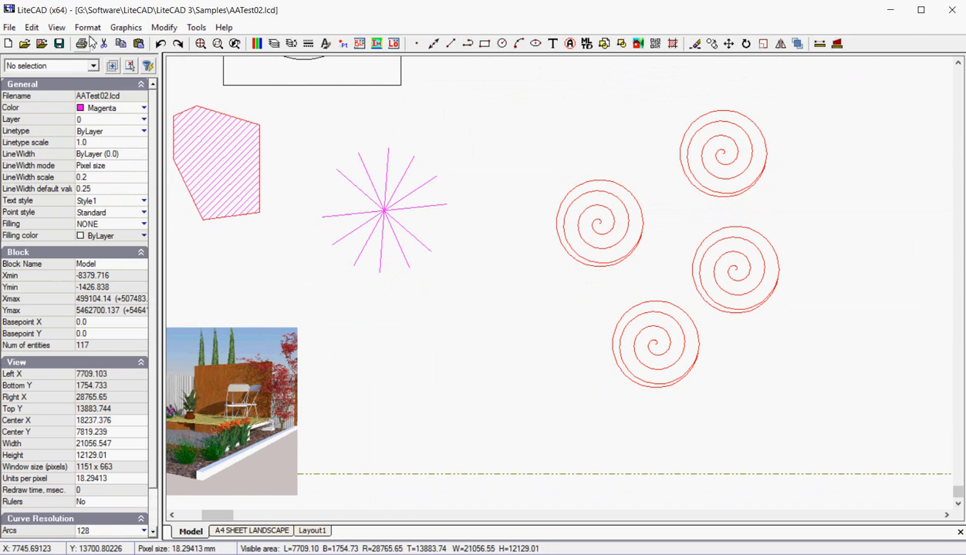
left_click(125, 27)
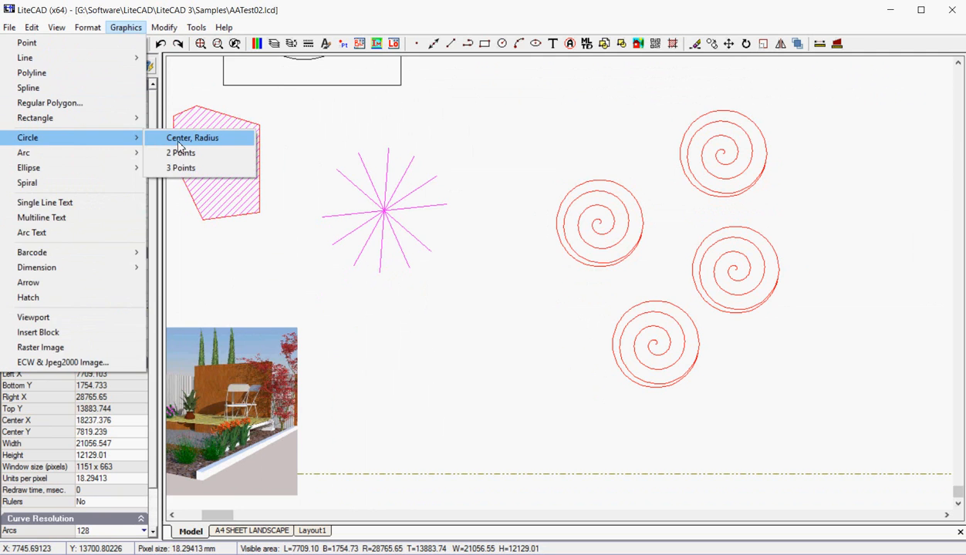
Start a centre-radius magenta circle left of the large red spiral.
left_click(192, 138)
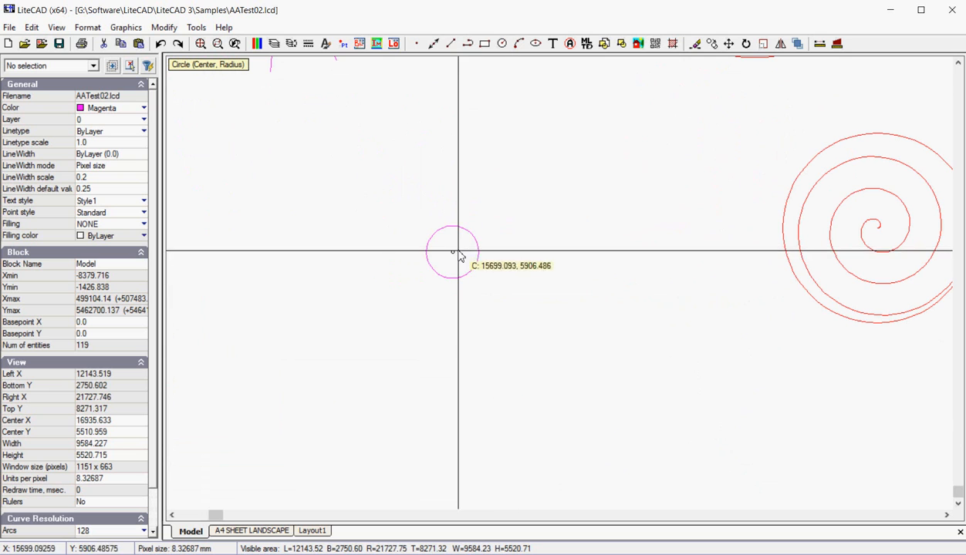
mouse_move(445, 307)
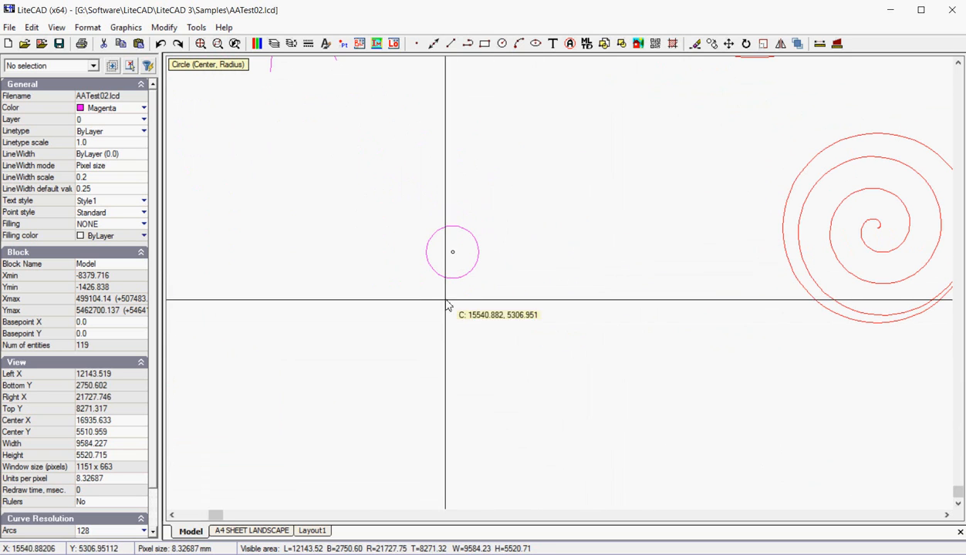
mouse_move(220, 83)
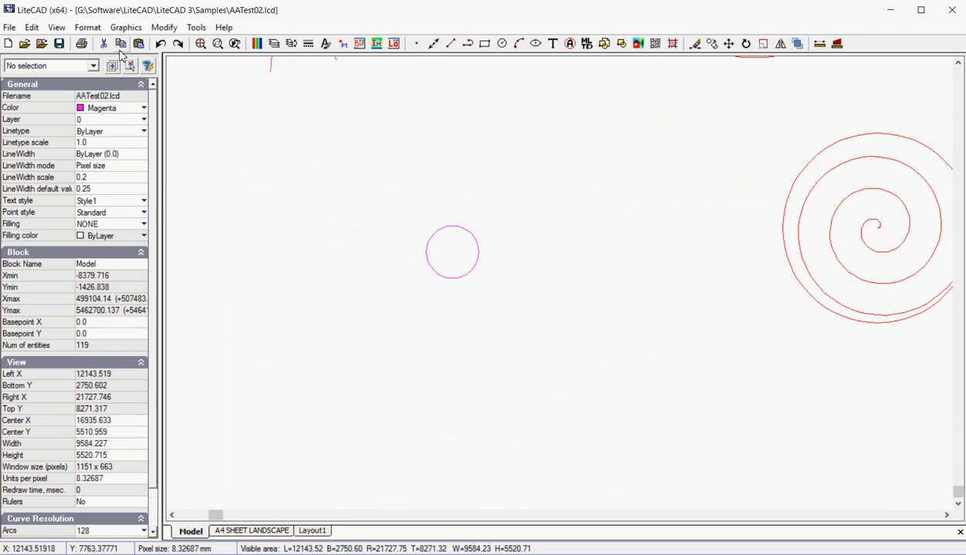
Dismiss the 'no selected entities' warning from Copy Move and retry copying for the circle.
left_click(164, 27)
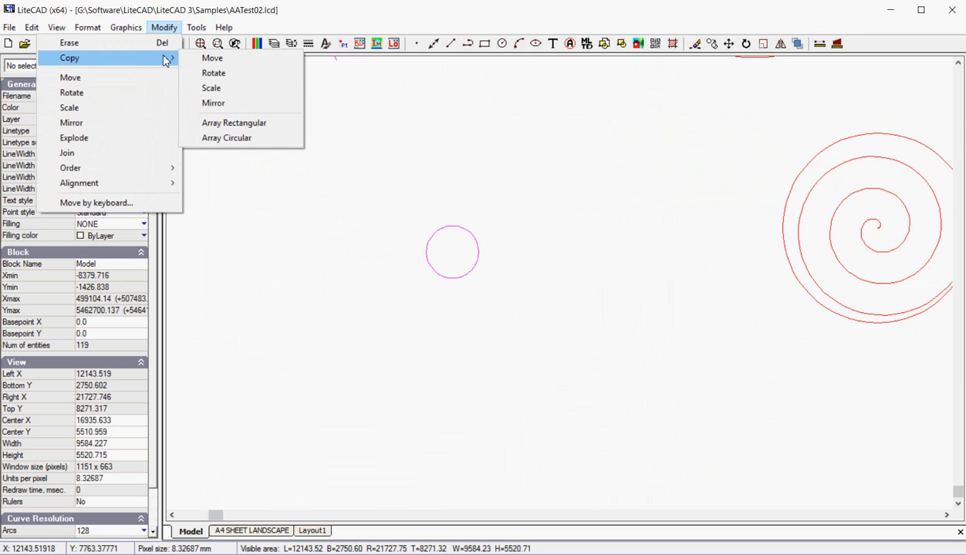
left_click(211, 58)
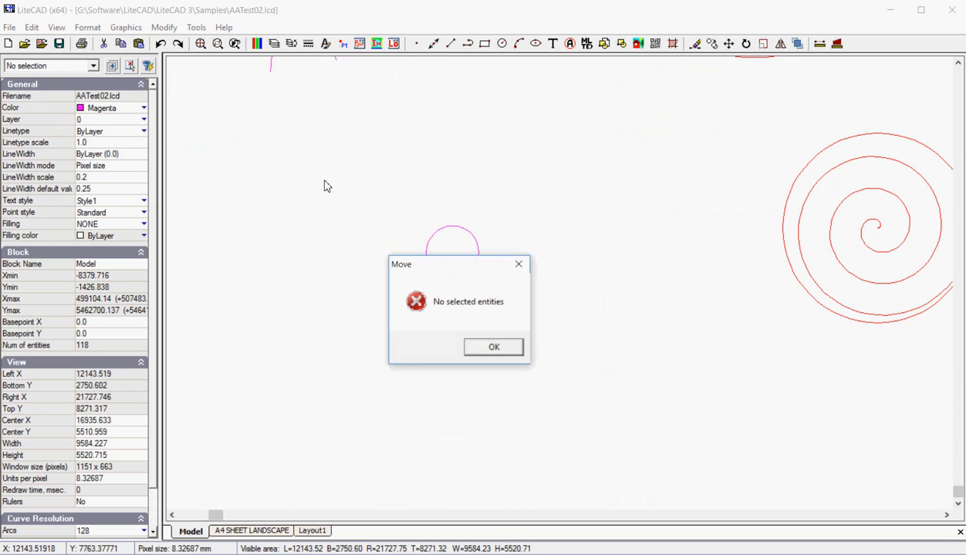
left_click(493, 347)
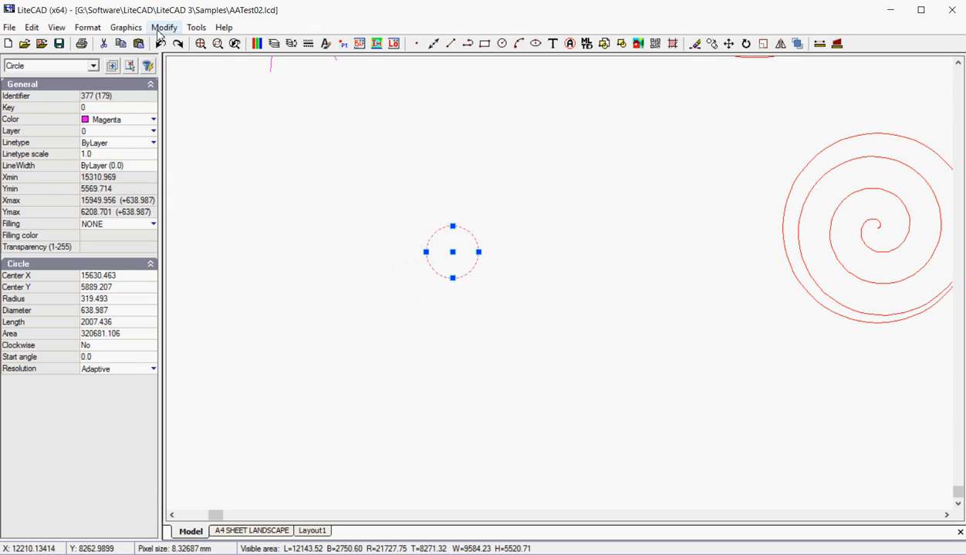
left_click(165, 27)
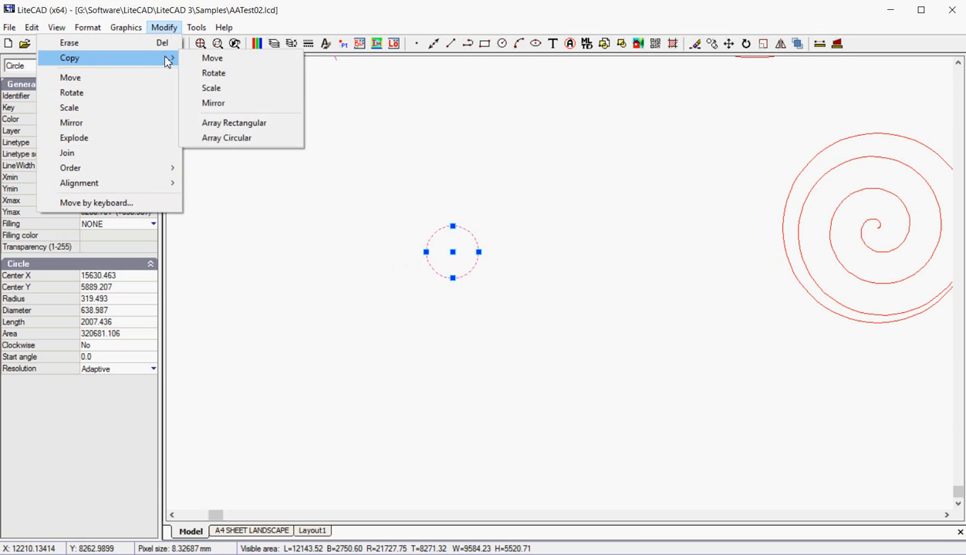
Make a circular array of 5 magenta circles around a chosen centre point.
left_click(226, 137)
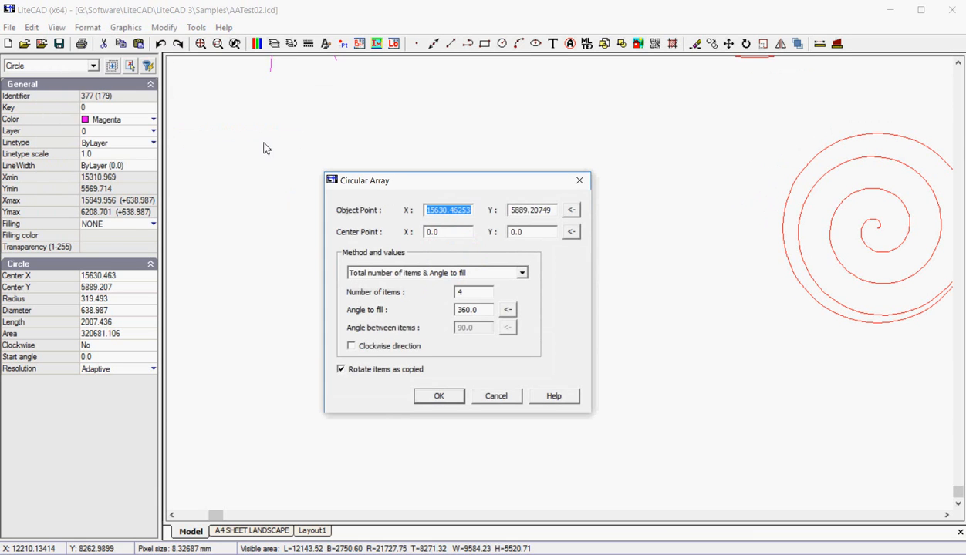
mouse_move(370, 280)
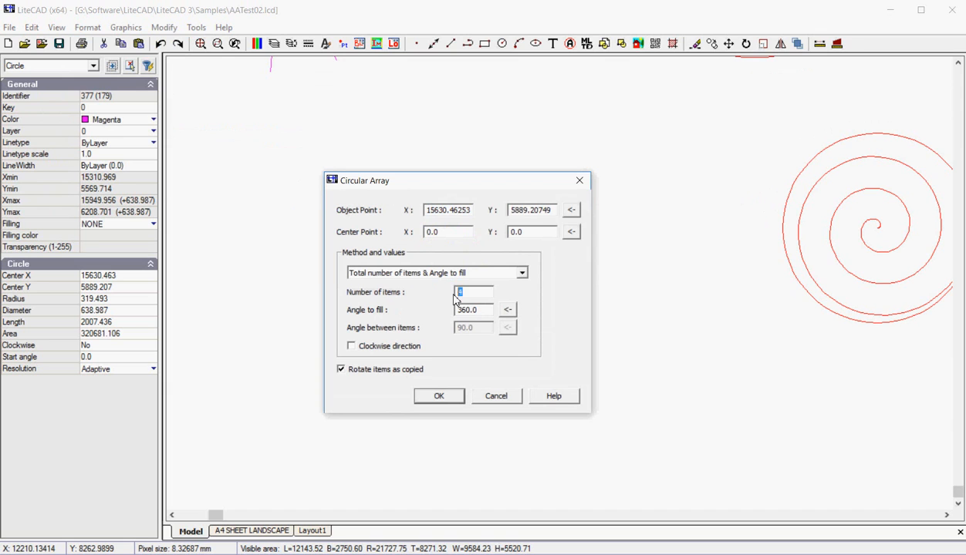
type("5")
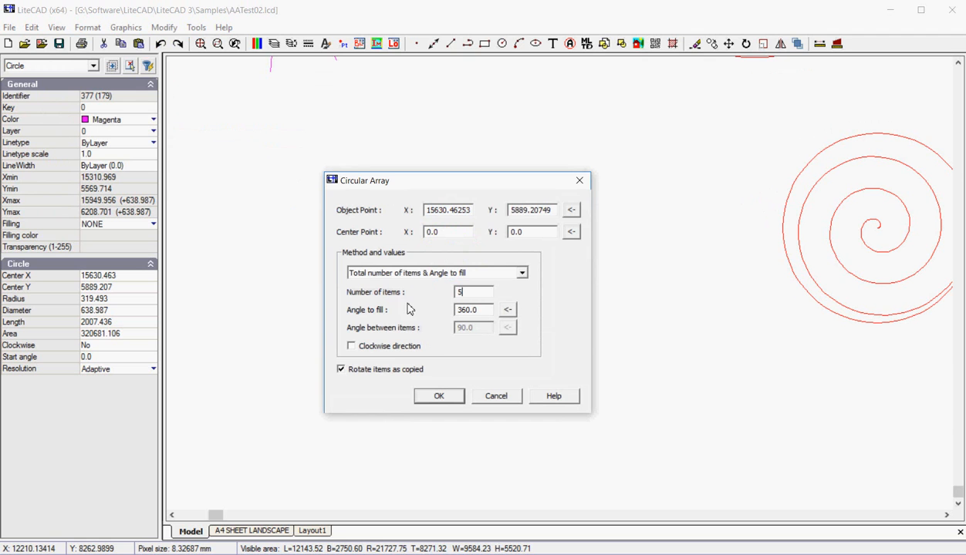
mouse_move(573, 242)
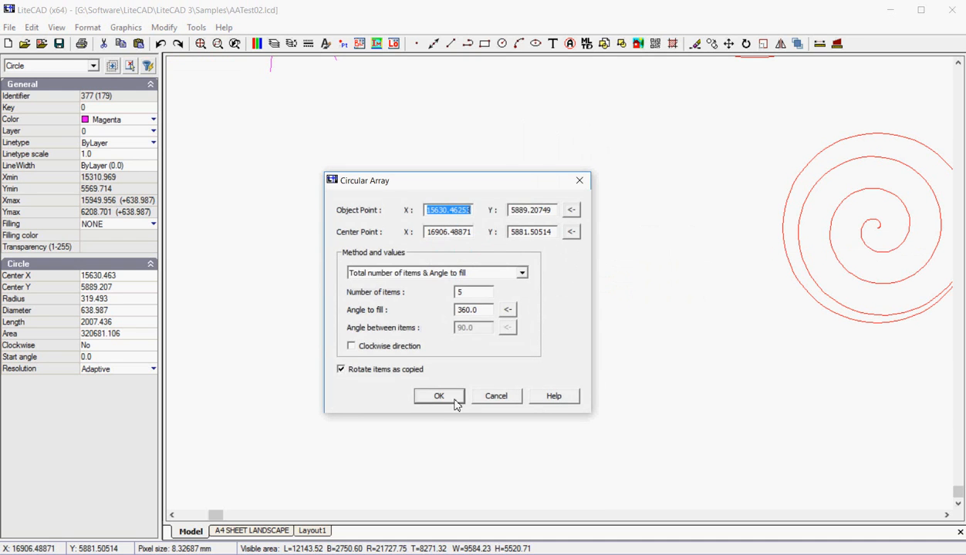
left_click(439, 396)
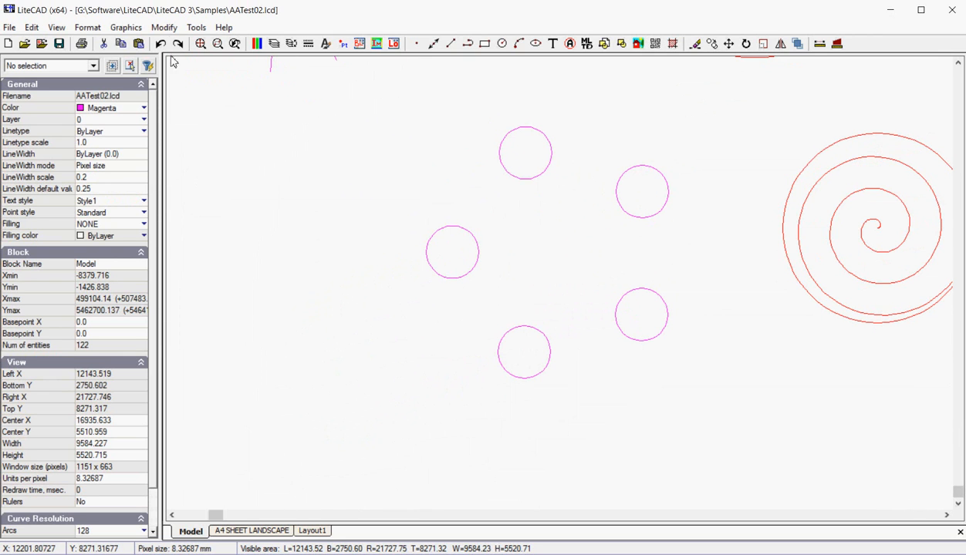
Open the Modify menu of editing operations for the leftmost ring circle.
left_click(164, 27)
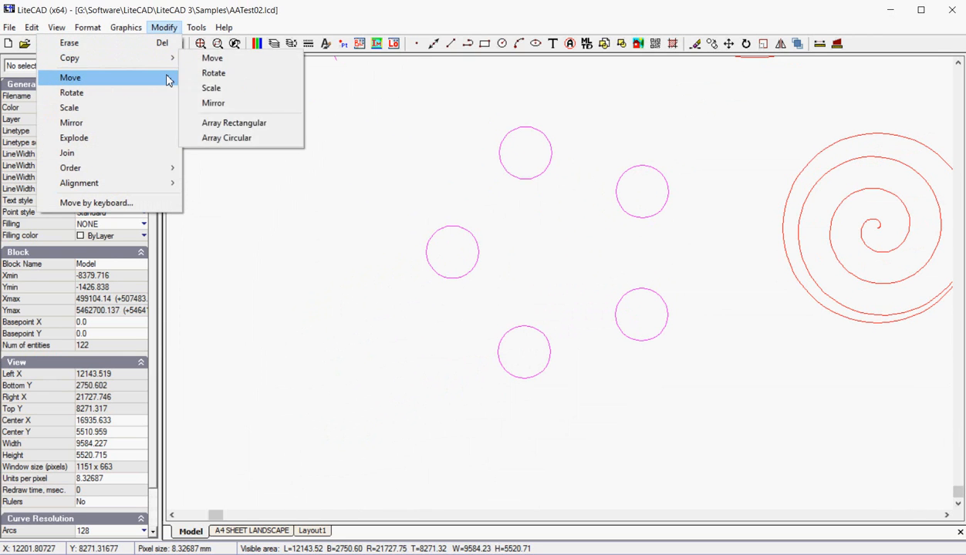
mouse_move(69, 58)
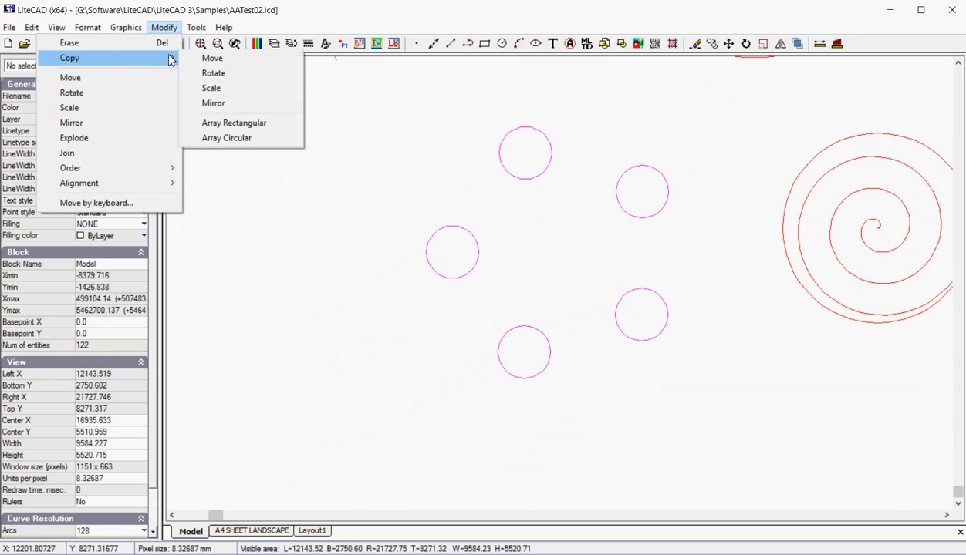
mouse_move(277, 232)
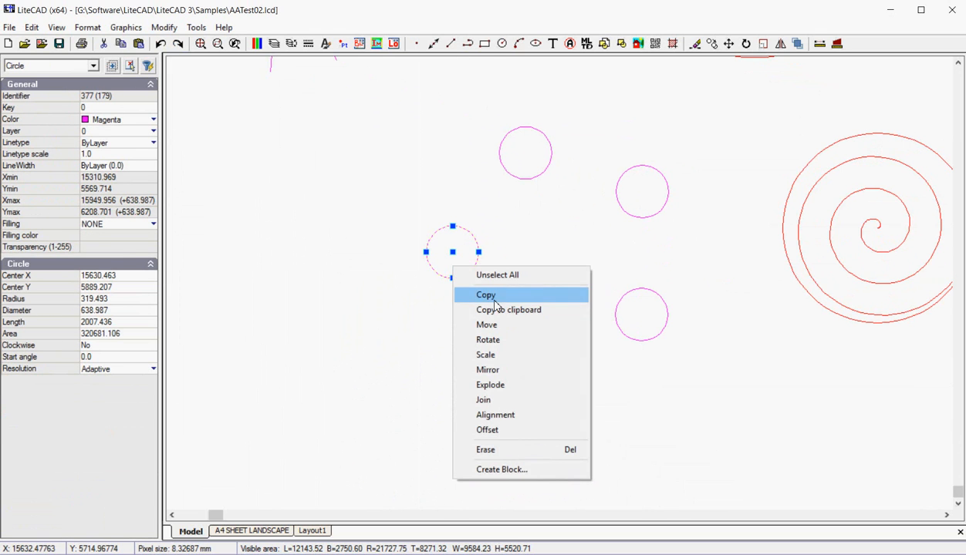
Copy the leftmost magenta circle into three extra copies beside the ring.
left_click(486, 294)
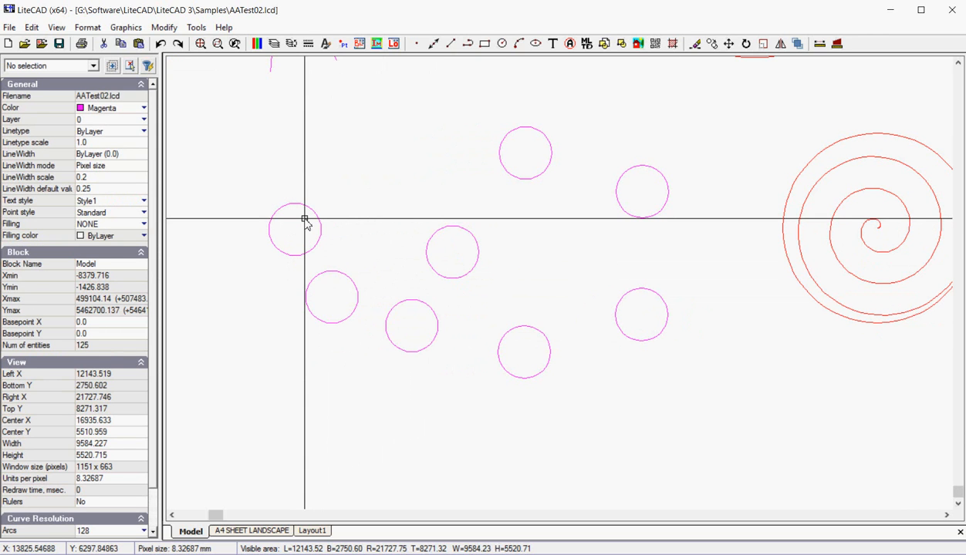
mouse_move(336, 165)
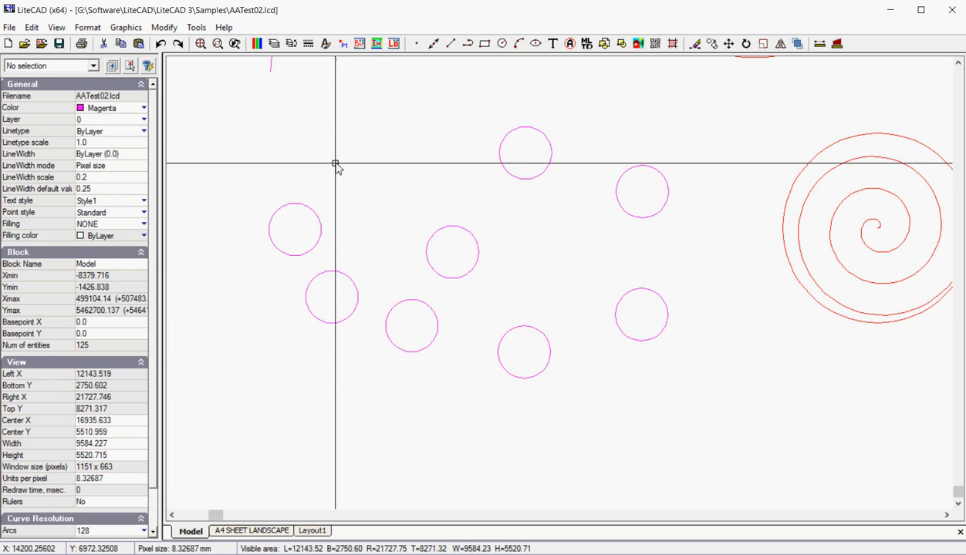
left_click(164, 27)
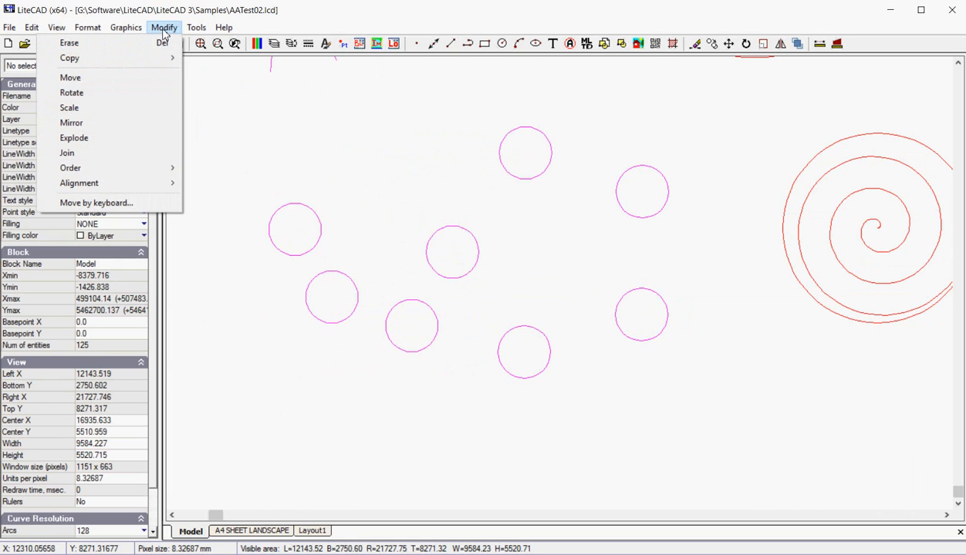